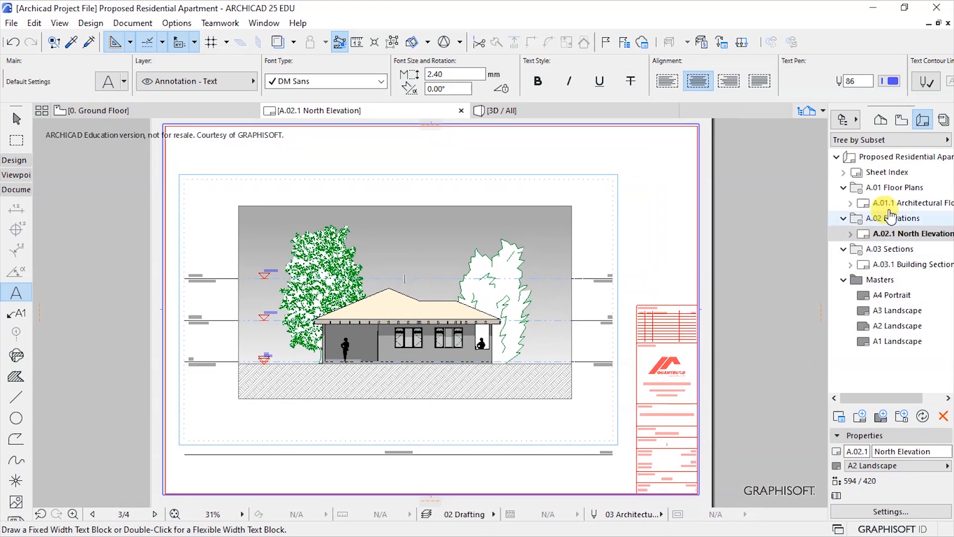
Open the A.01.1 Architectural Floor Plan layout from the Navigator Layout Book.
double_click(917, 203)
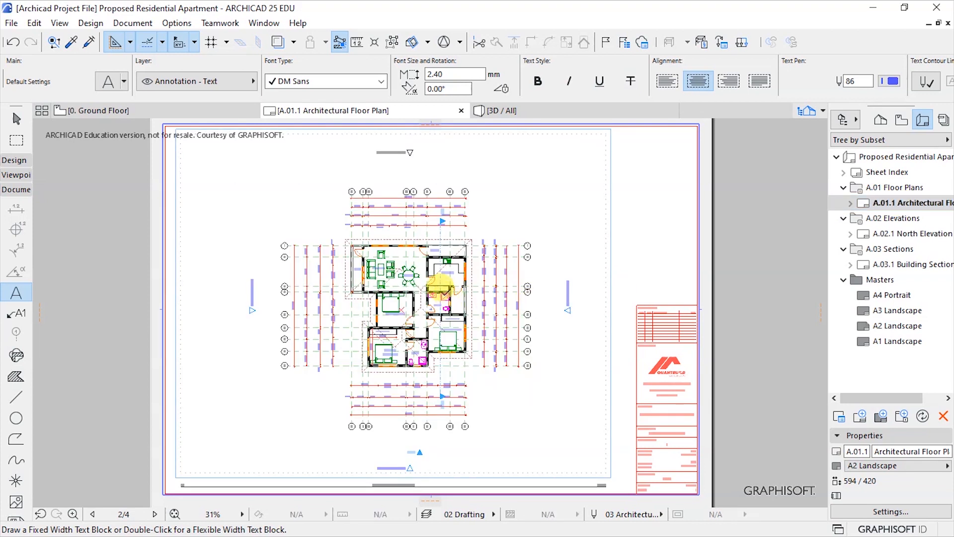
scroll("down", 3)
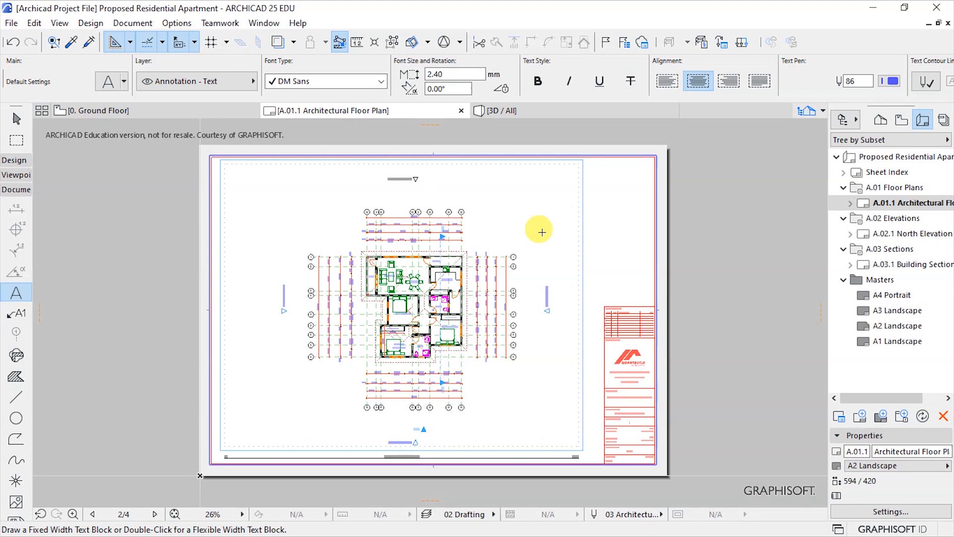
mouse_move(743, 199)
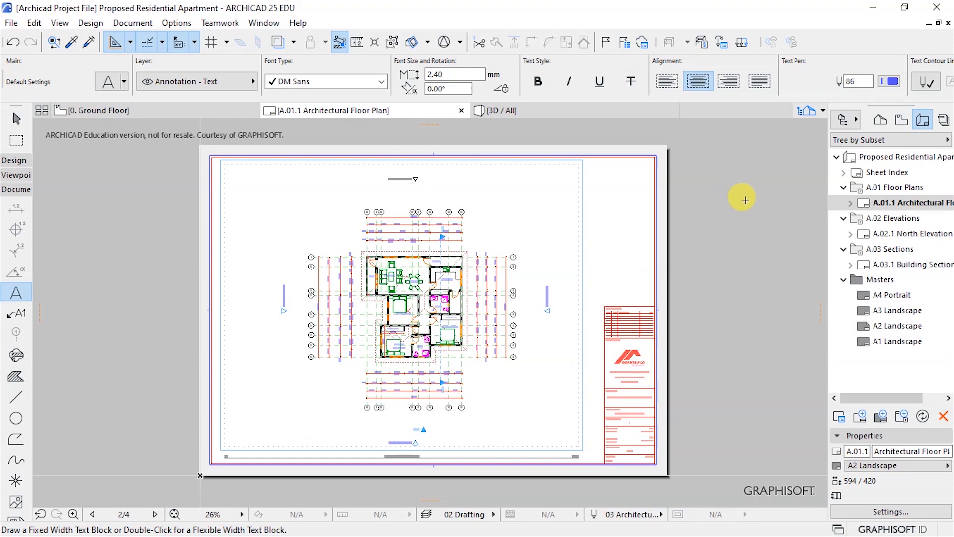
mouse_move(772, 280)
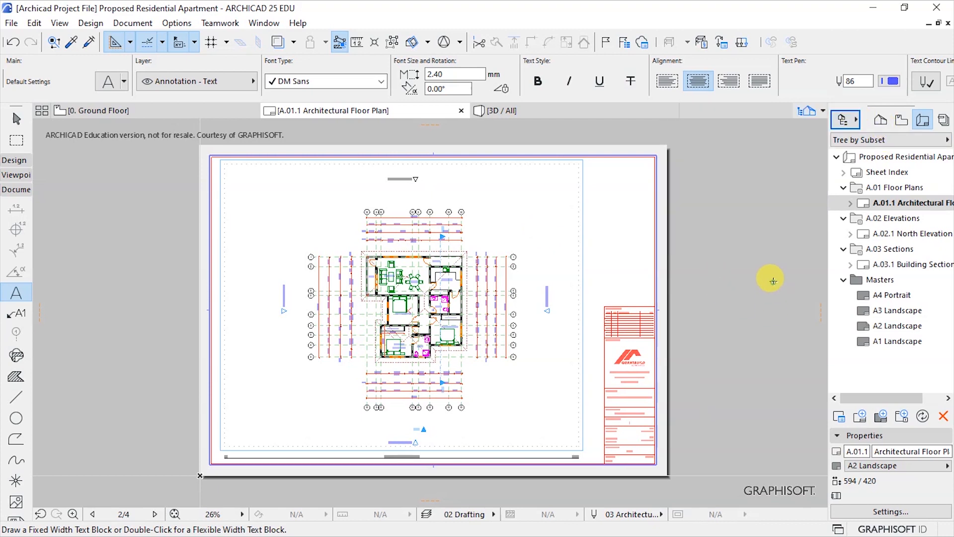
mouse_move(850, 120)
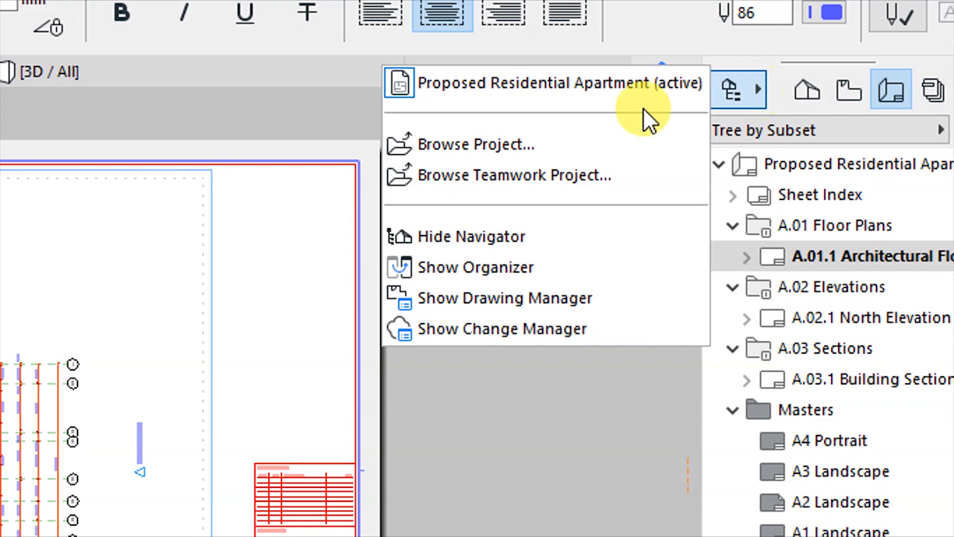
mouse_move(471, 272)
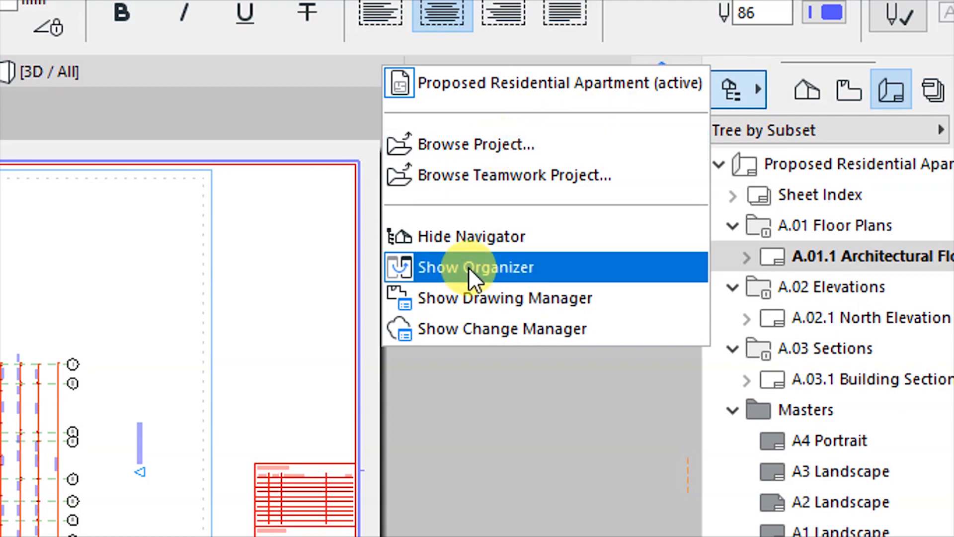
Show the Organizer on Publisher Sets, enlarge its window, and select the Sheet Index layout.
left_click(475, 266)
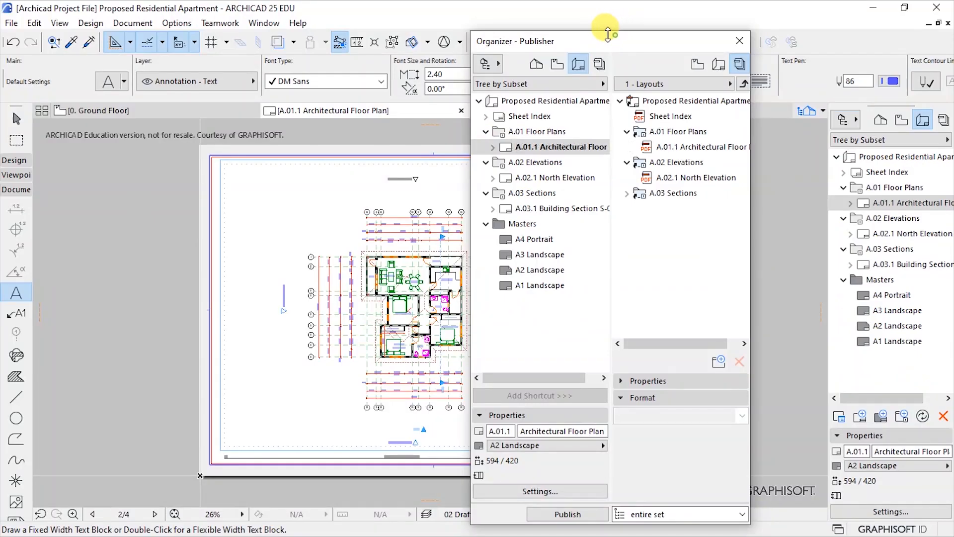
left_click_drag(606, 30, 517, 29)
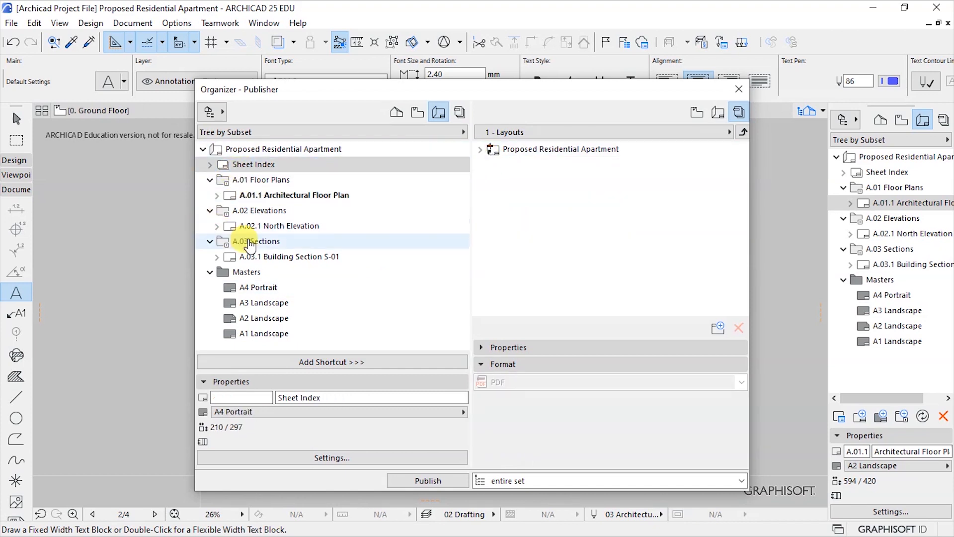
left_click(253, 164)
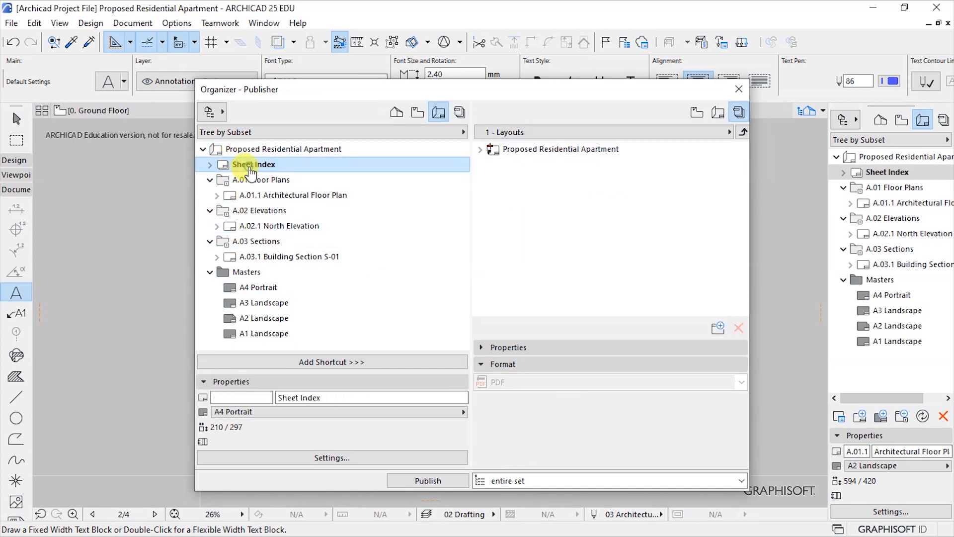
left_click(293, 195)
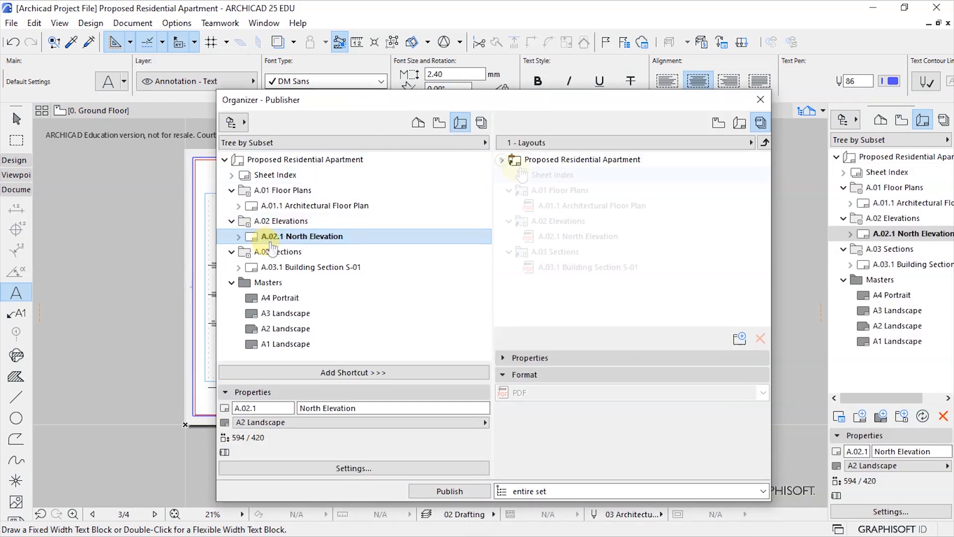
Add the whole Proposed Residential Apartment layout book to the set and expand A.01 Floor Plans.
right_click(582, 160)
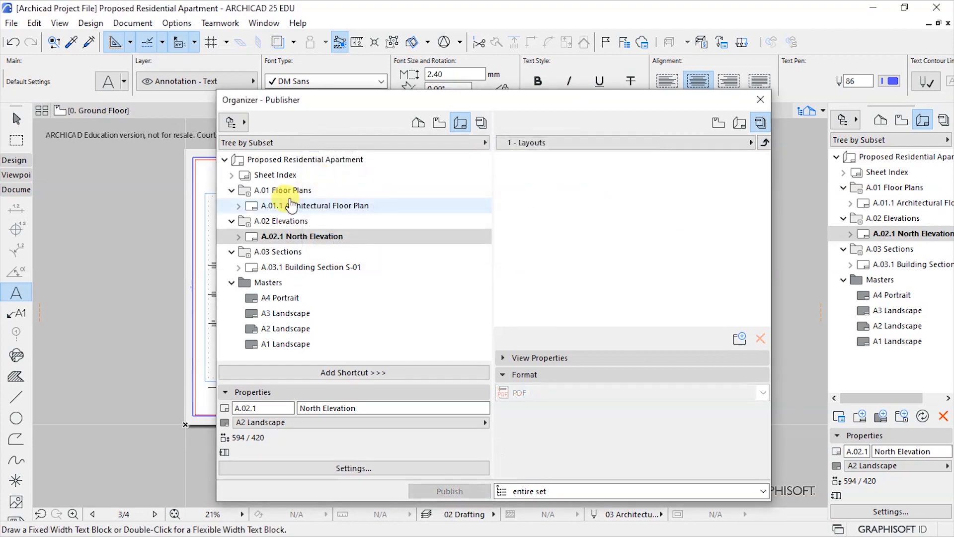
mouse_move(267, 207)
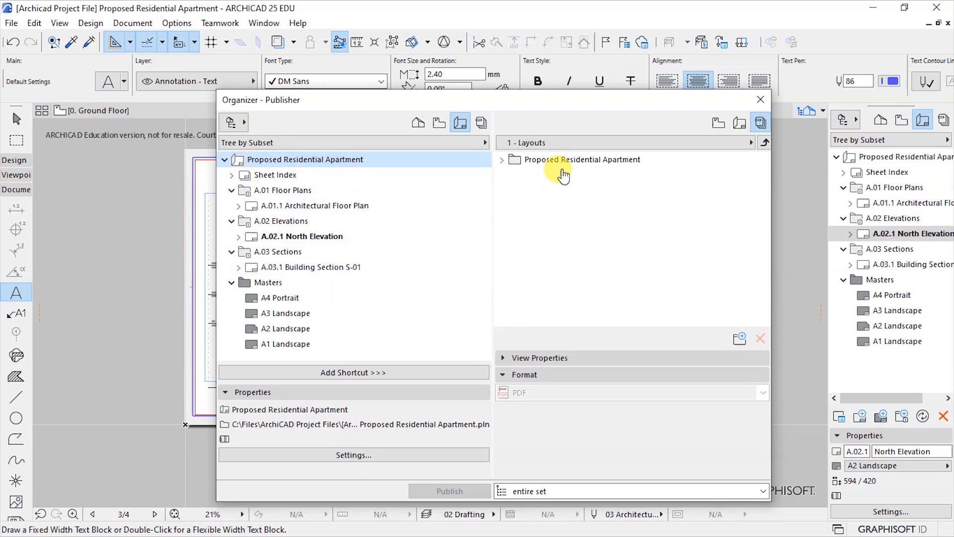
left_click(501, 159)
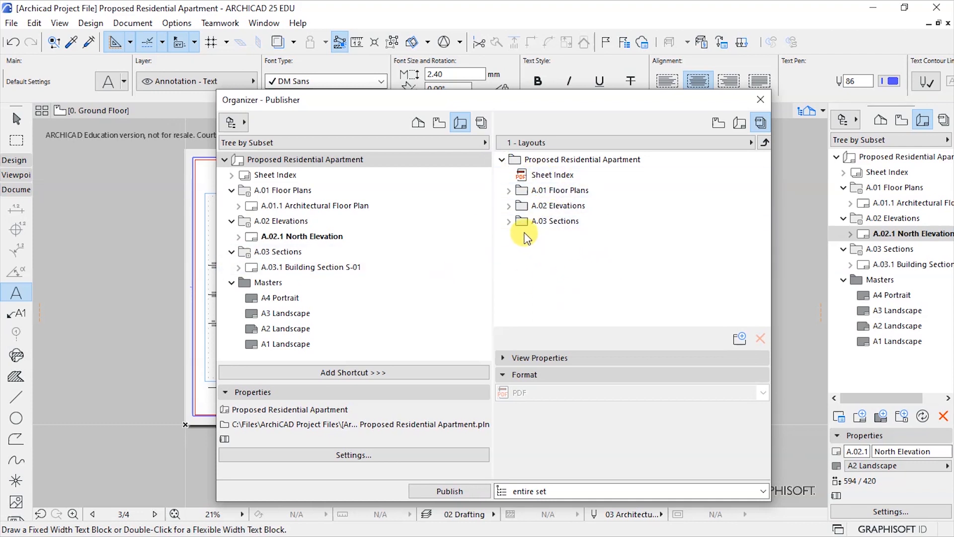
left_click(552, 175)
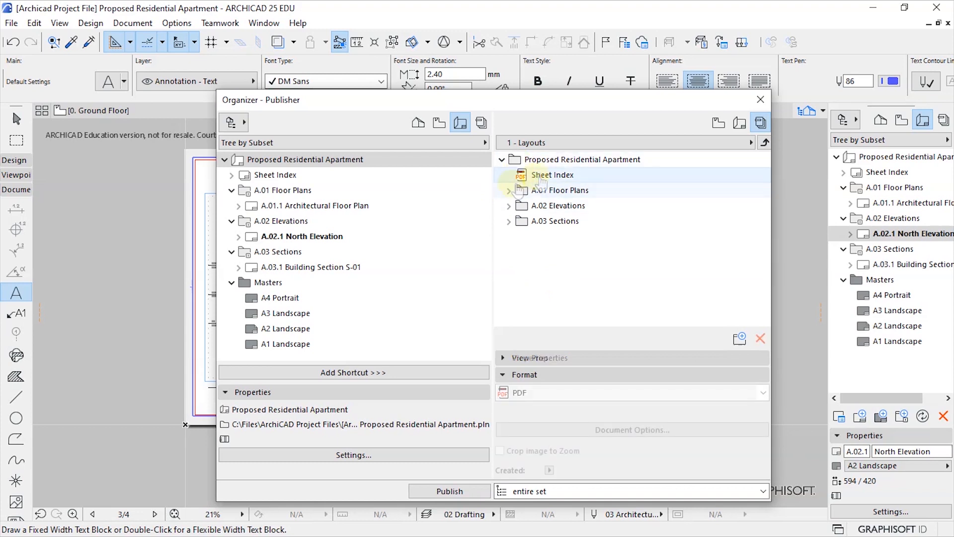
left_click(552, 174)
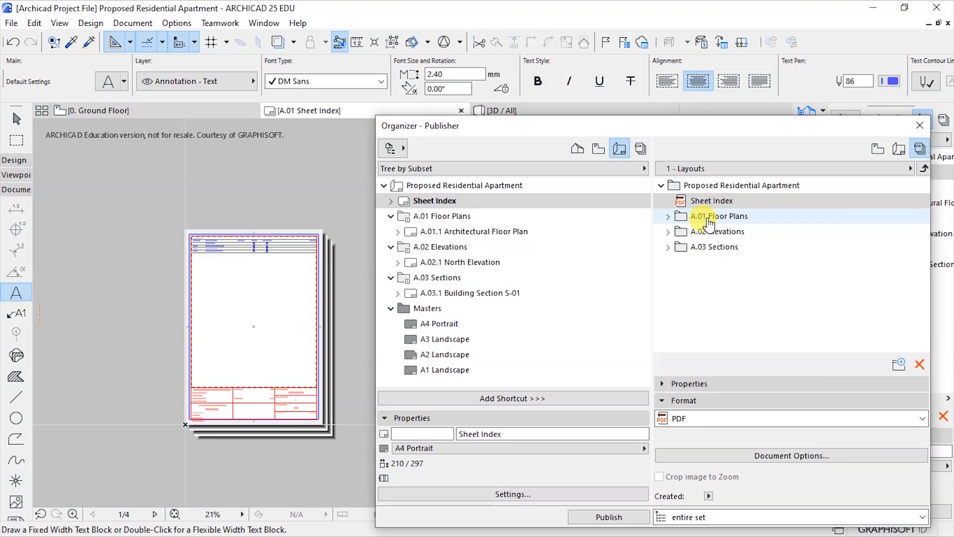
left_click(668, 216)
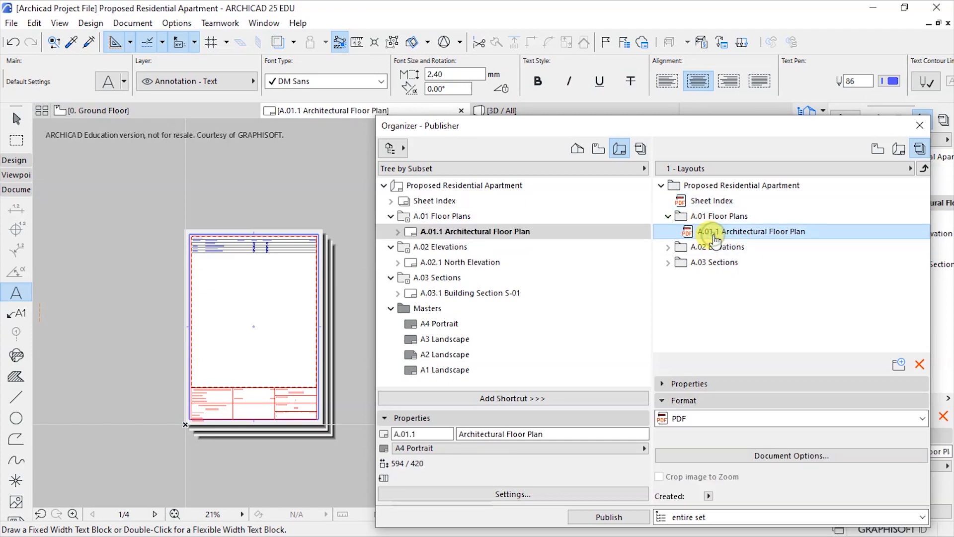
left_click(737, 263)
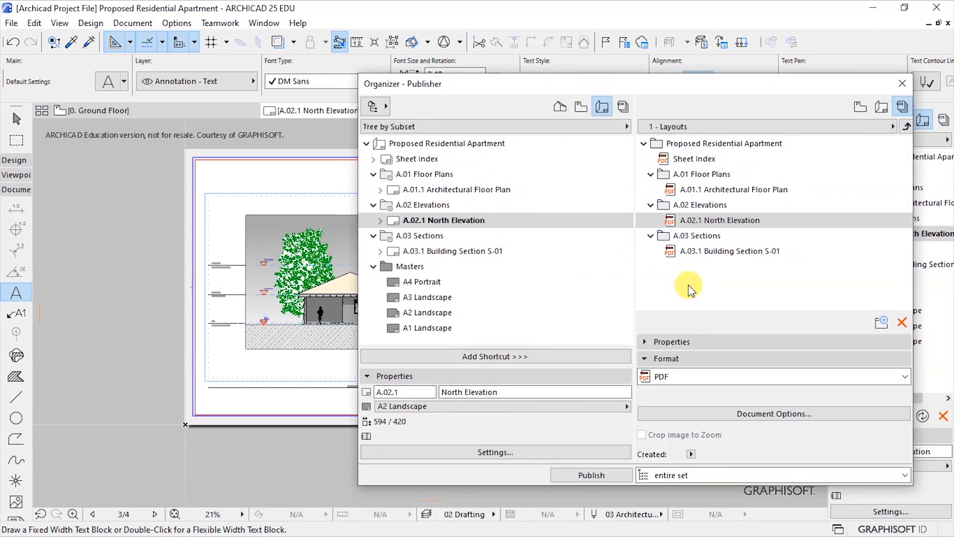
left_click(902, 376)
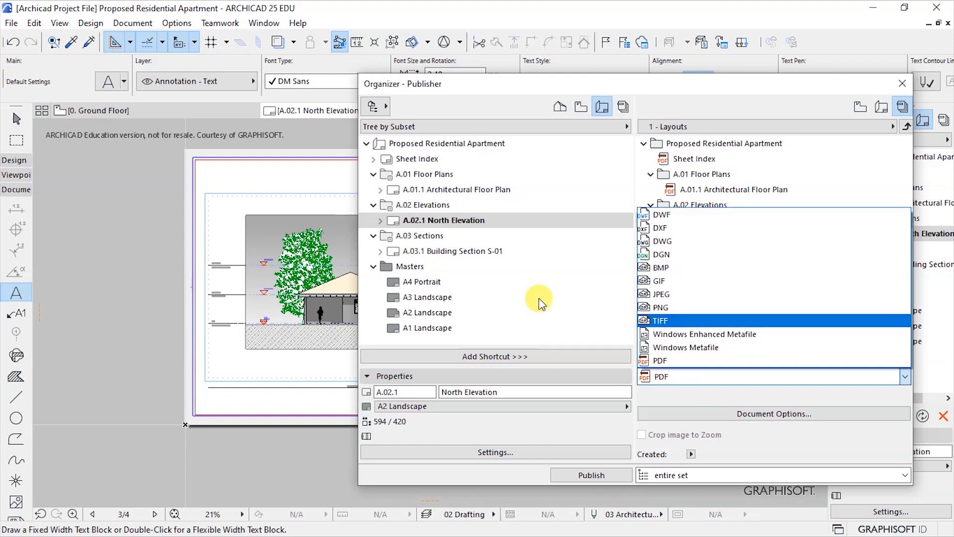
left_click(661, 268)
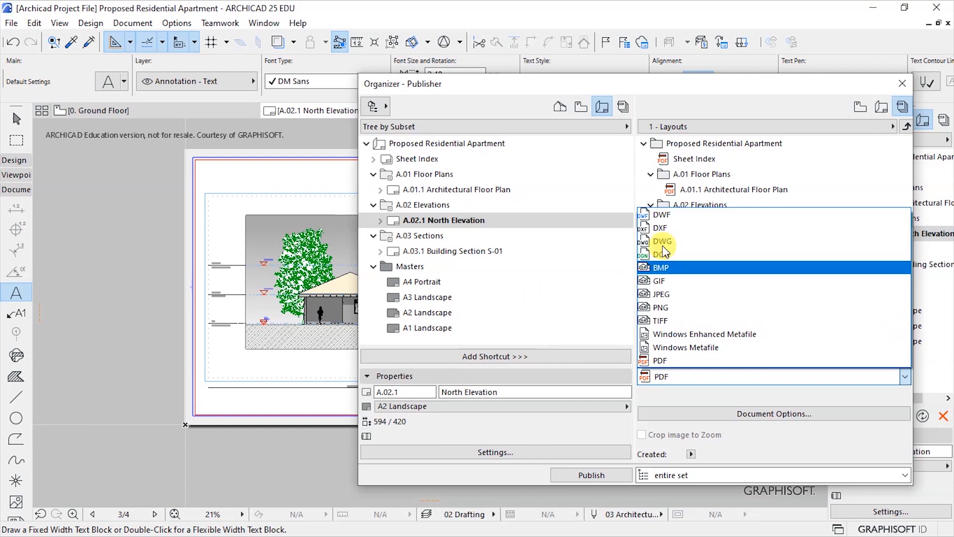
left_click(661, 215)
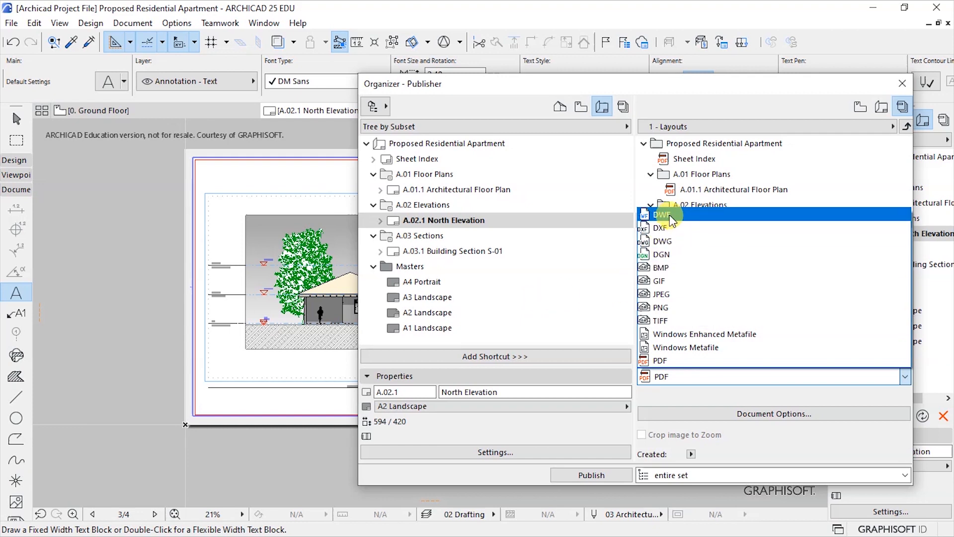
left_click(660, 227)
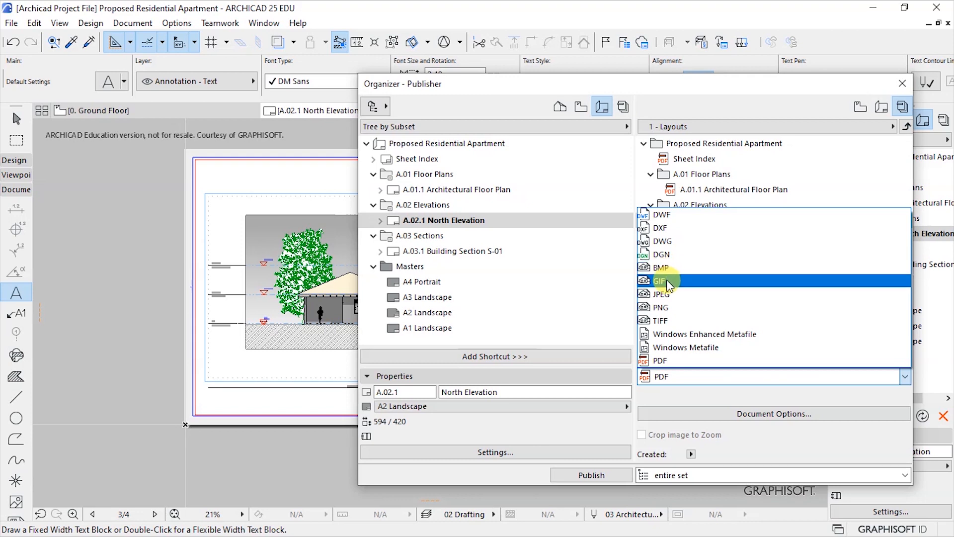
mouse_move(676, 316)
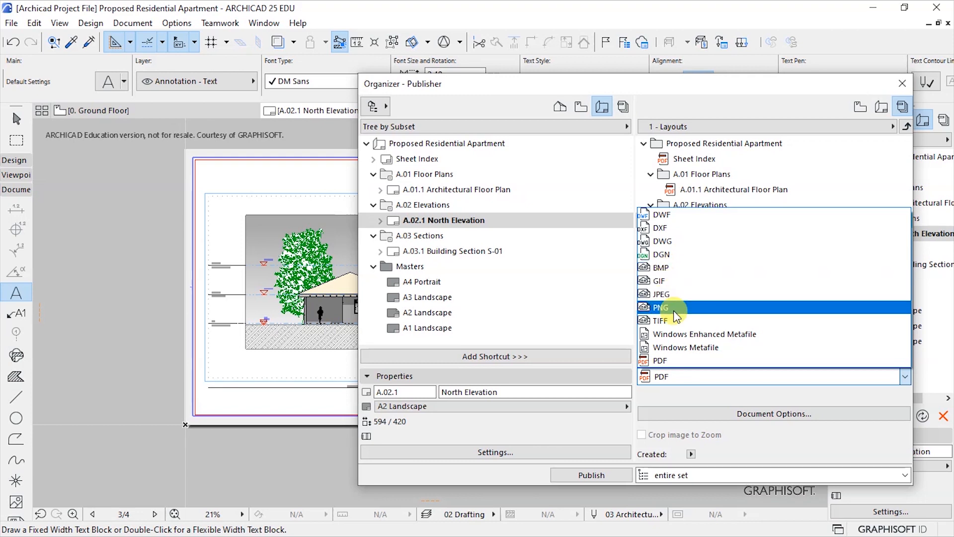
left_click(662, 320)
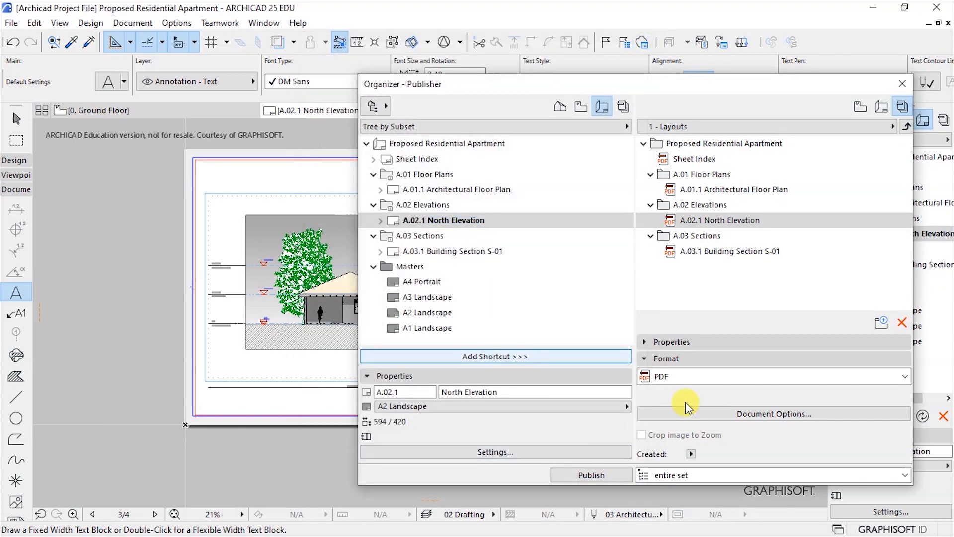
Review the North Elevation item's PDF document options, leaving colour output, and confirm them.
left_click(773, 413)
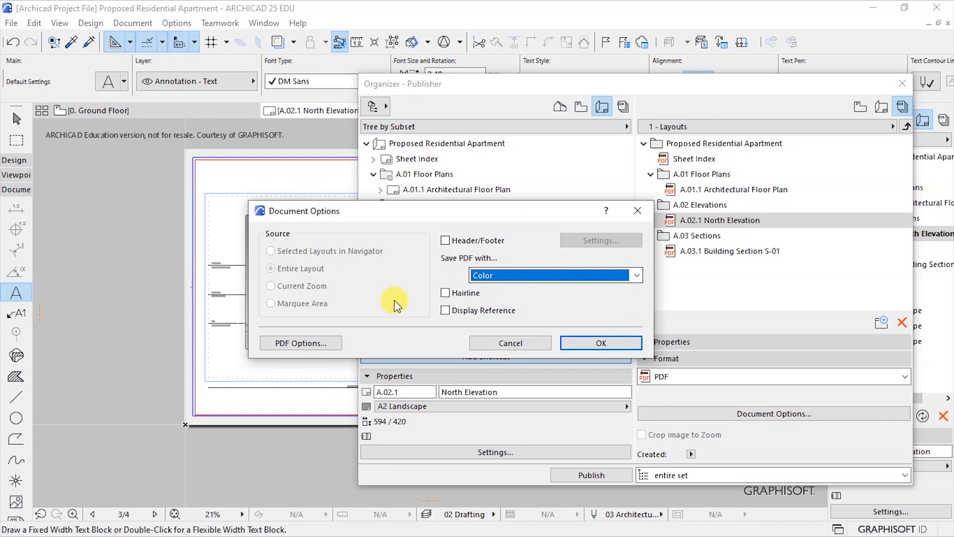
left_click(555, 274)
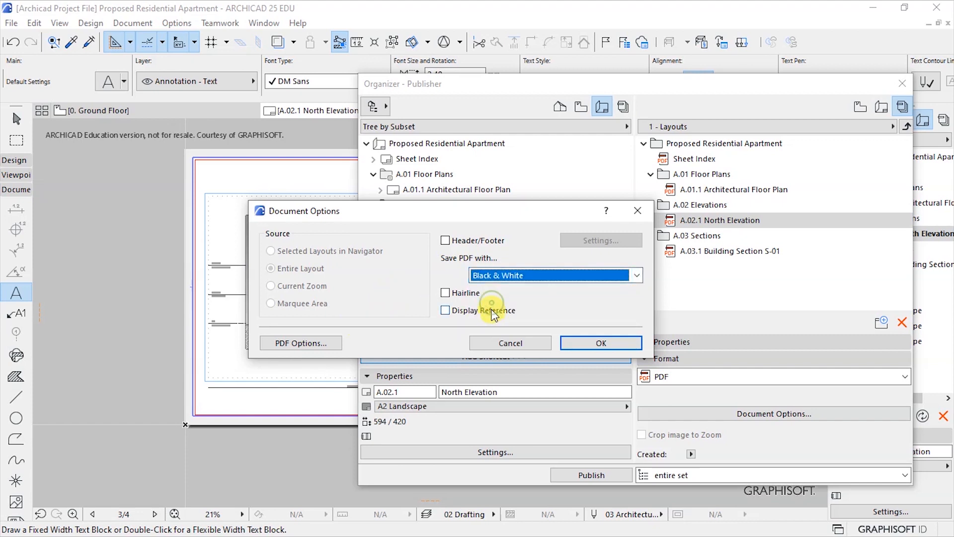
left_click(555, 275)
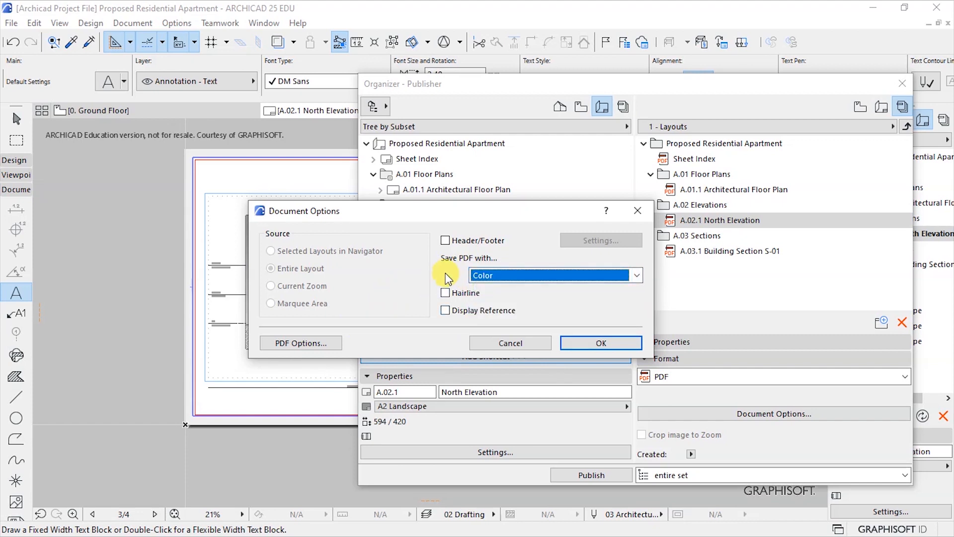
left_click(300, 342)
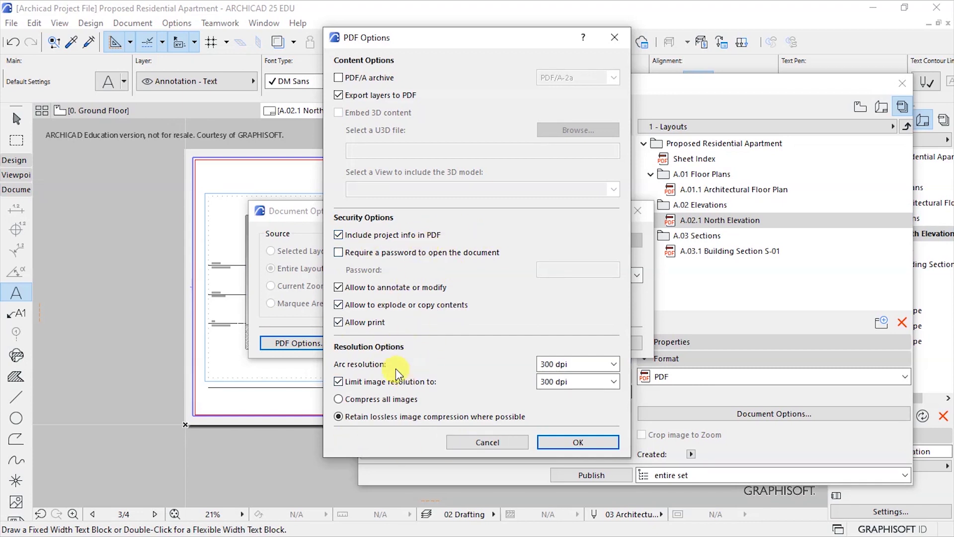
left_click(578, 442)
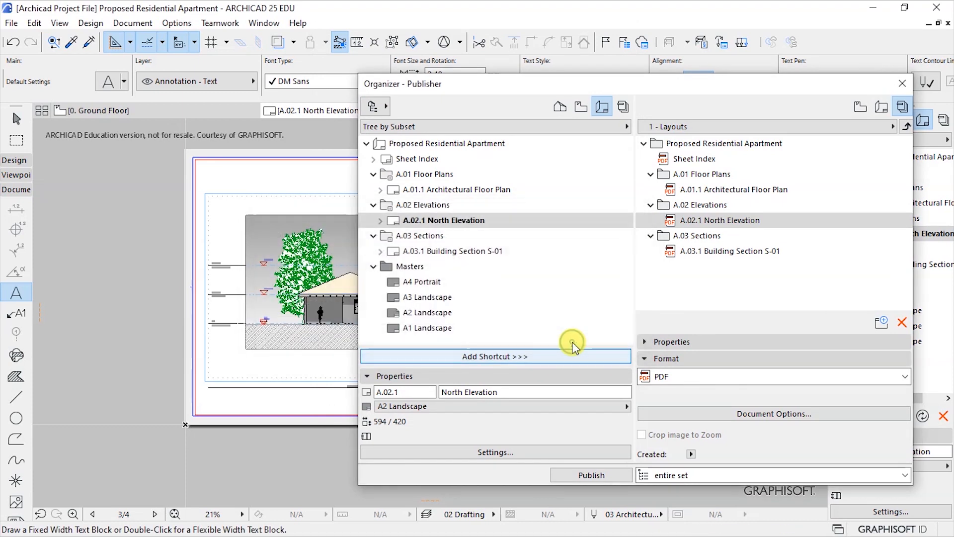
Show the North Elevation item's properties and keep 'entire set' as the publishing scope.
left_click(645, 275)
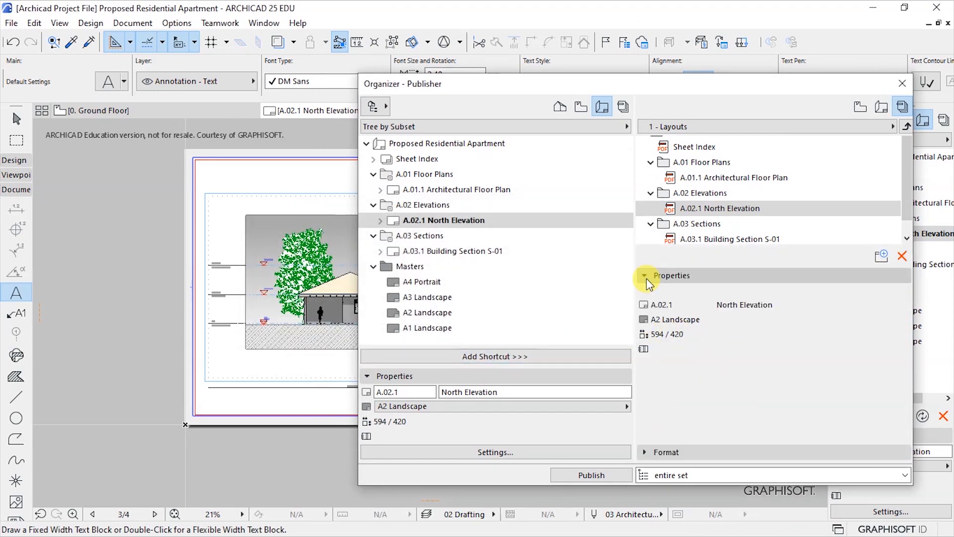
mouse_move(664, 307)
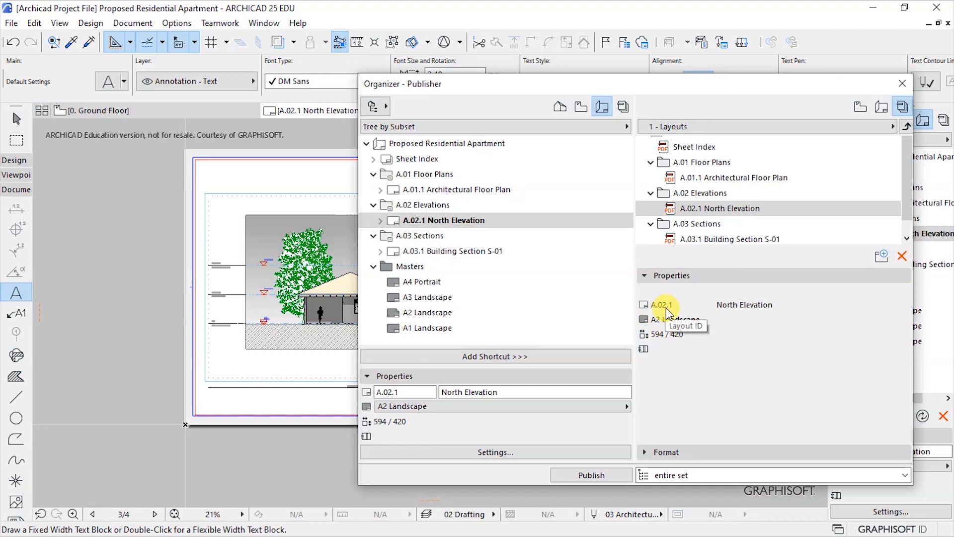
left_click(712, 208)
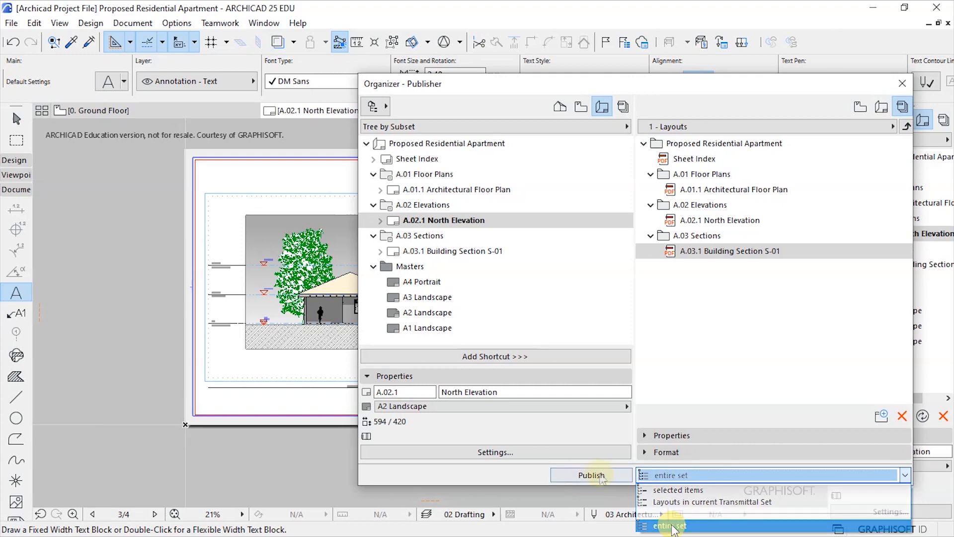
From the missing-path warning, open Publisher Set Properties and choose 'Save files' with 'Create single file'.
left_click(591, 475)
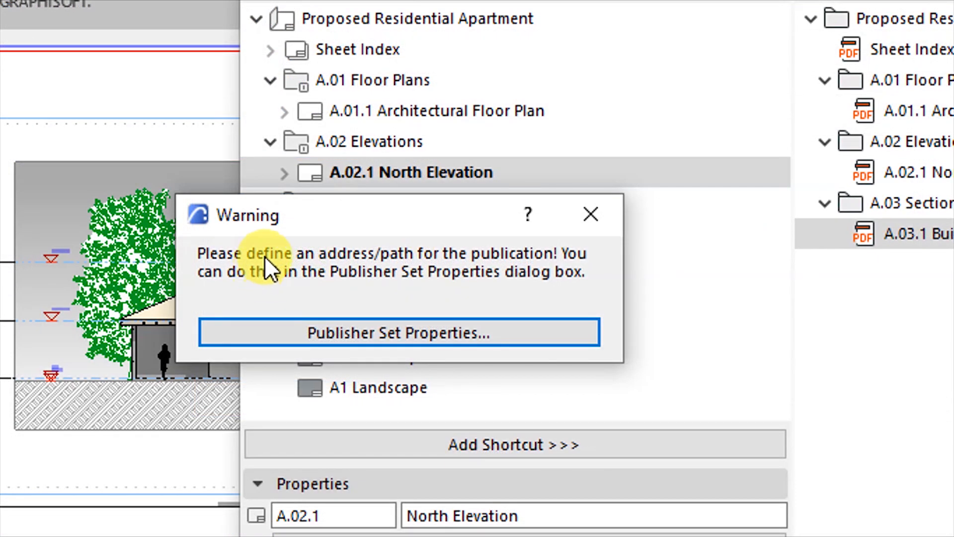
mouse_move(435, 264)
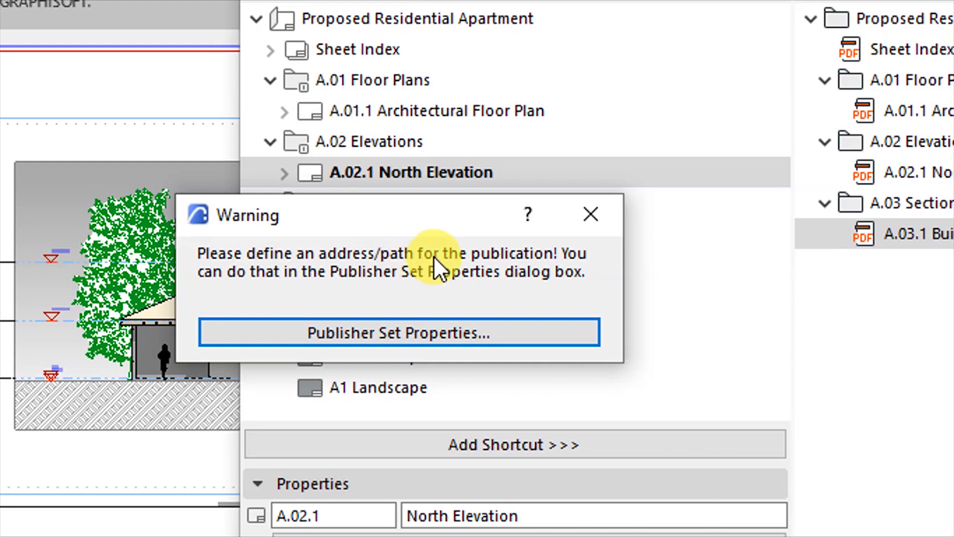
mouse_move(277, 286)
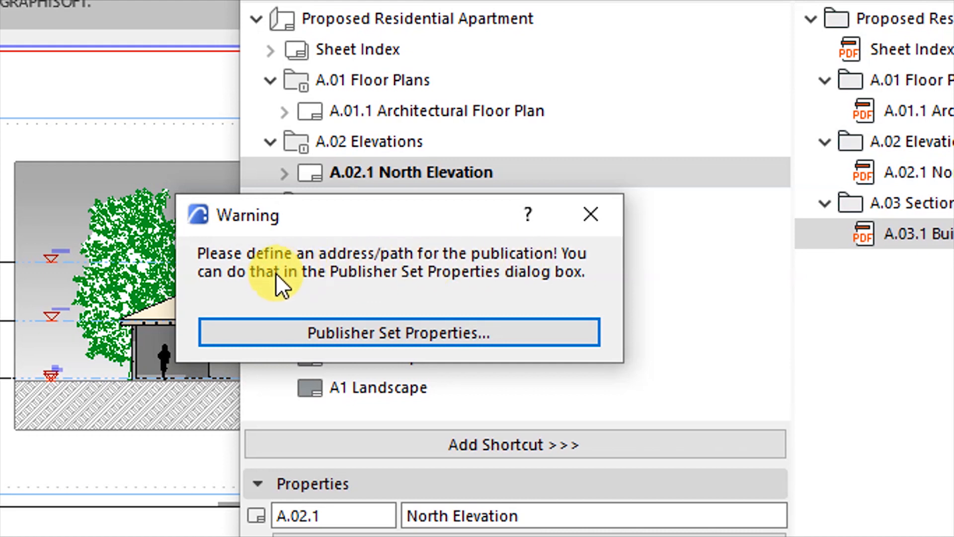
mouse_move(478, 288)
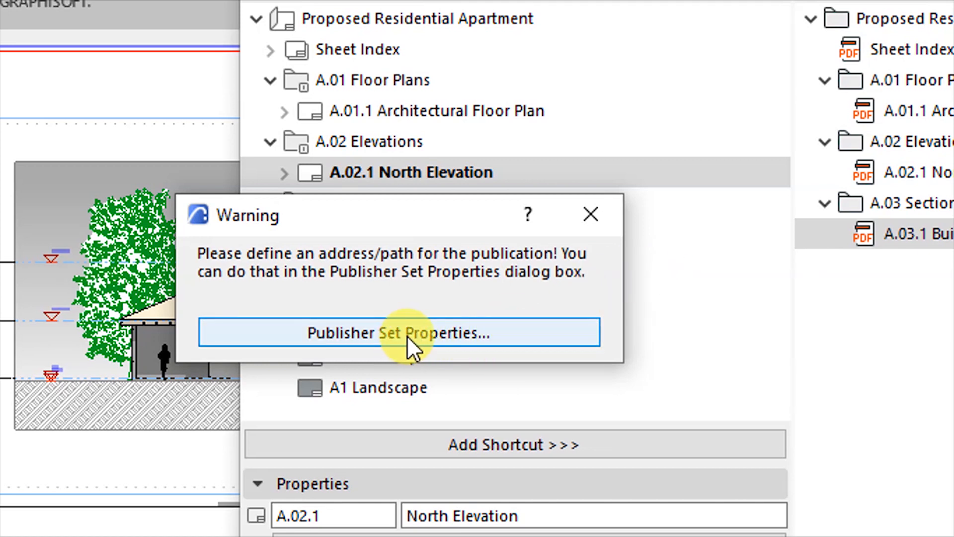
left_click(398, 333)
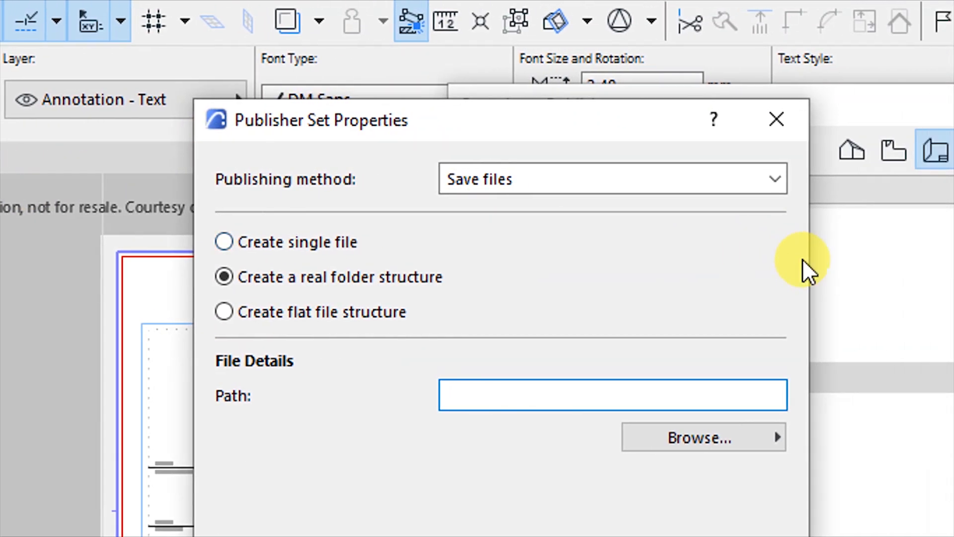
left_click(611, 179)
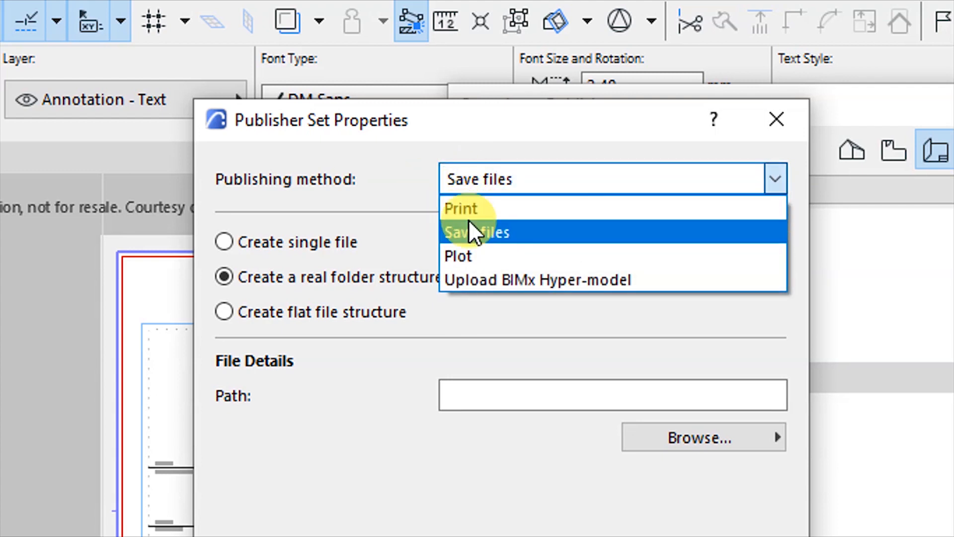
mouse_move(539, 290)
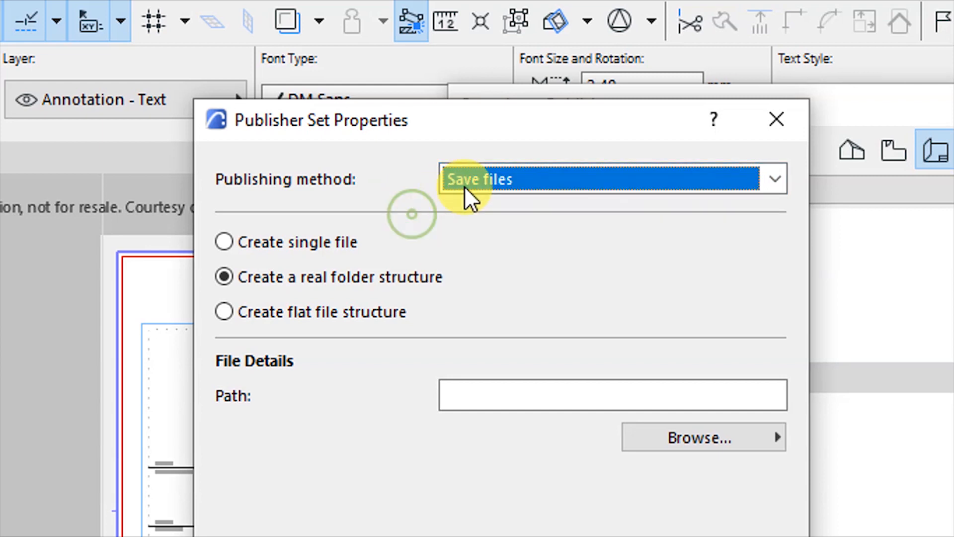
mouse_move(324, 255)
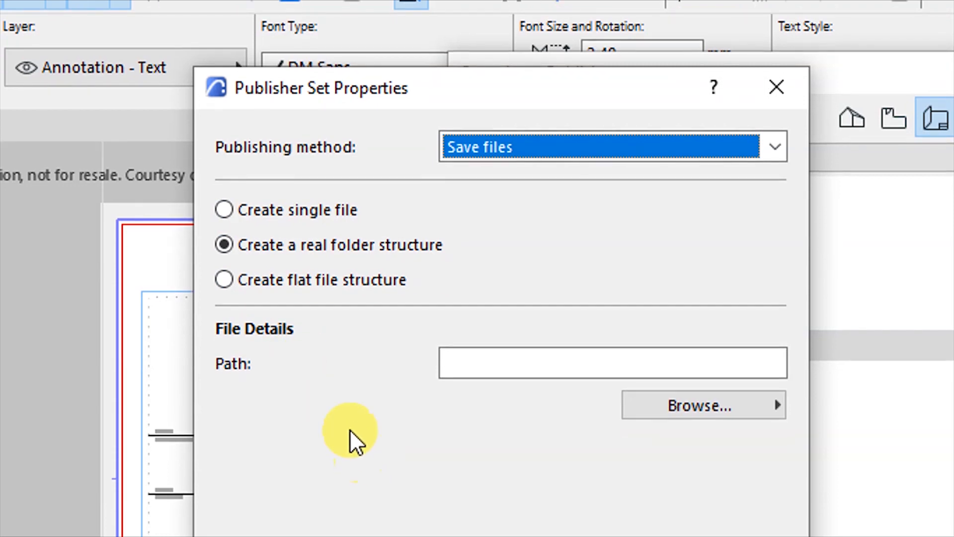
left_click(223, 210)
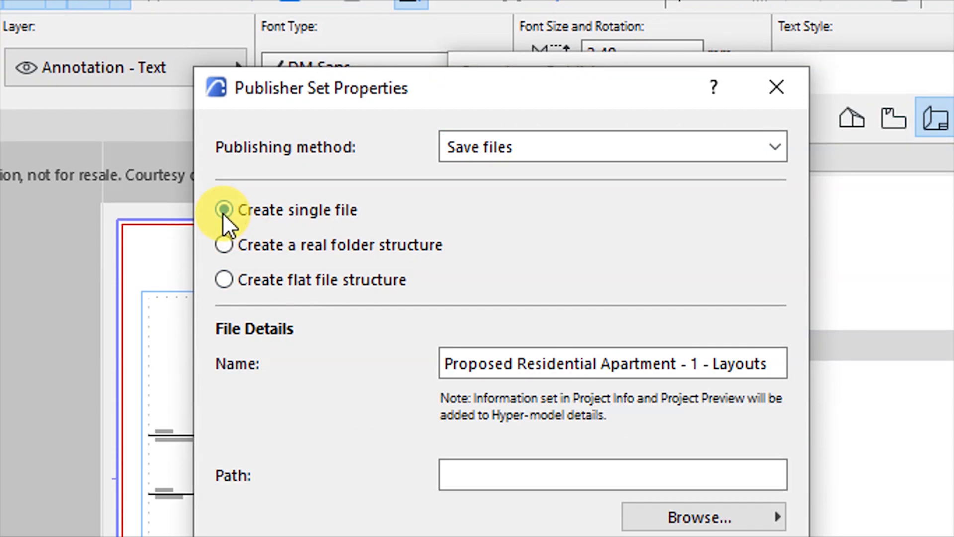
scroll("down", 3)
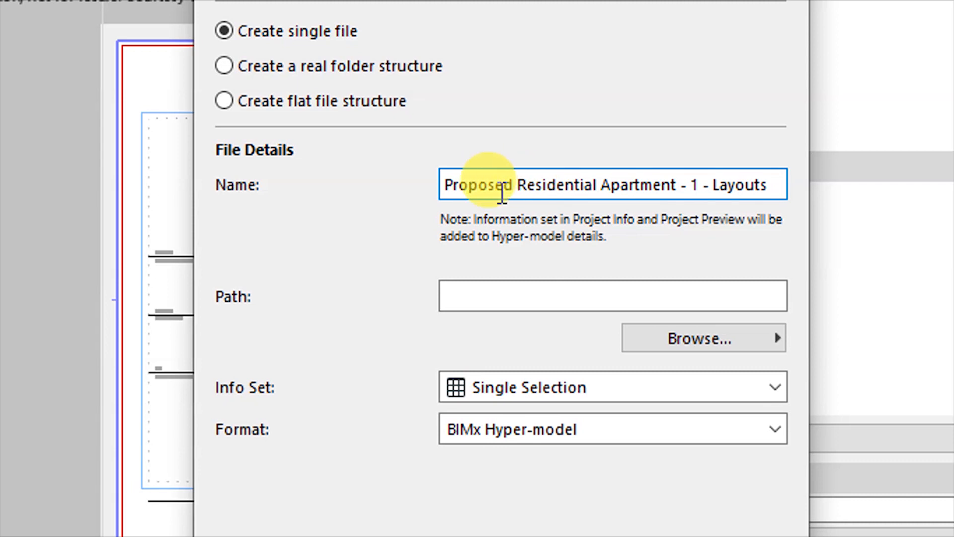
Rename the output file 'ArchiCAD 25 Basics - 1 - Layouts' and start browsing for its save path.
left_click(676, 184)
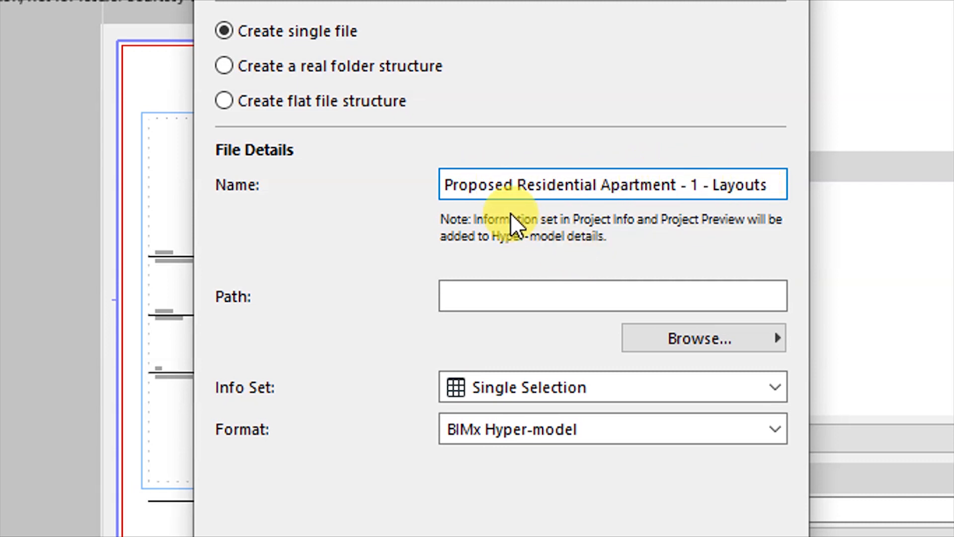
triple_click(611, 184)
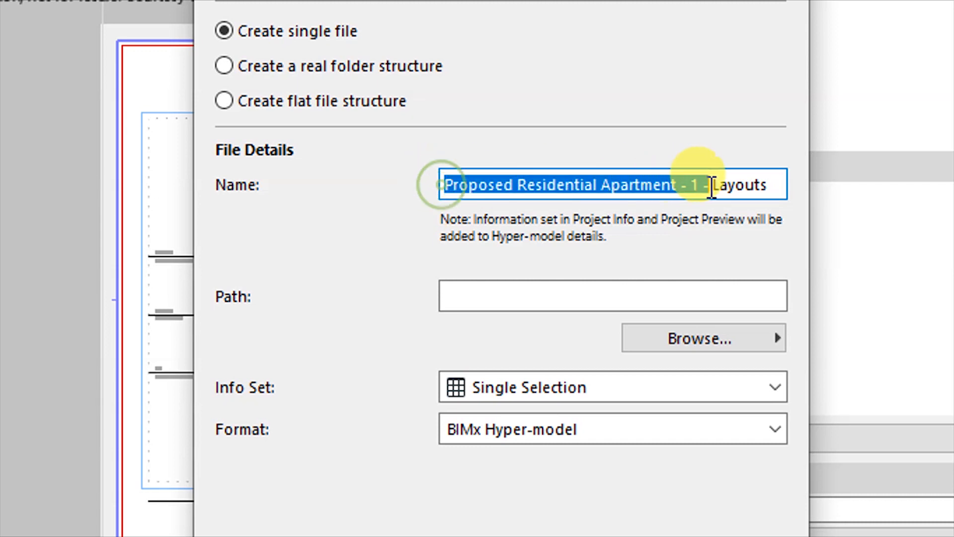
left_click(777, 185)
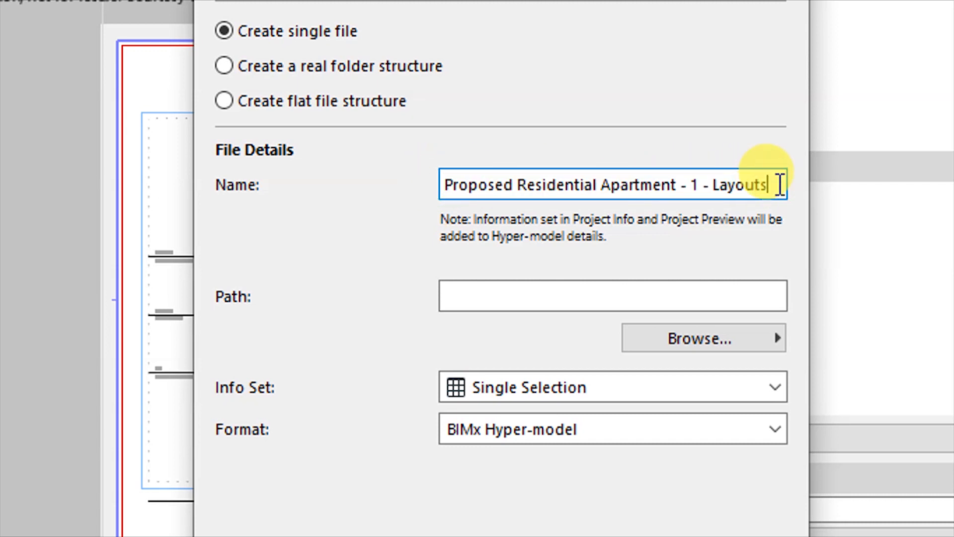
type("ArchiCAD 25 - 1 - Layouts")
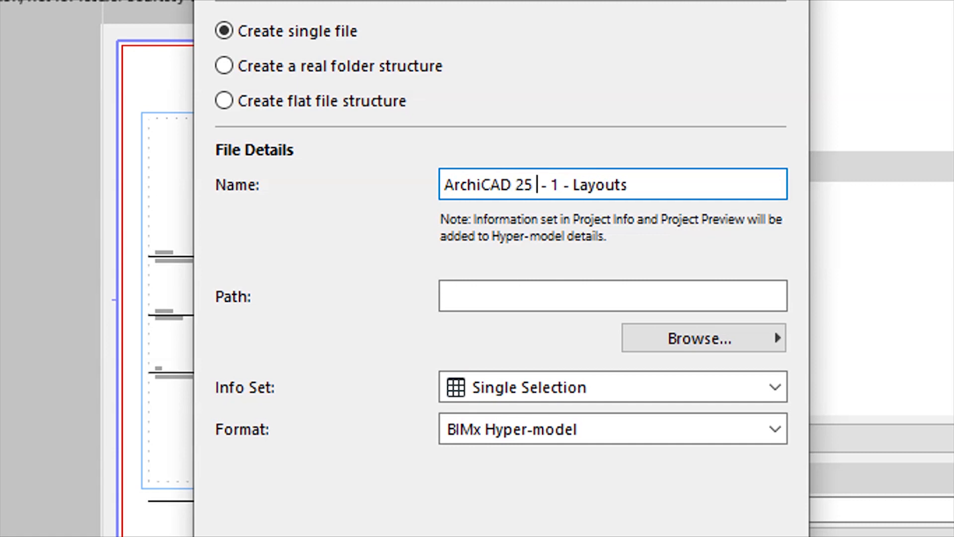
type("Basics")
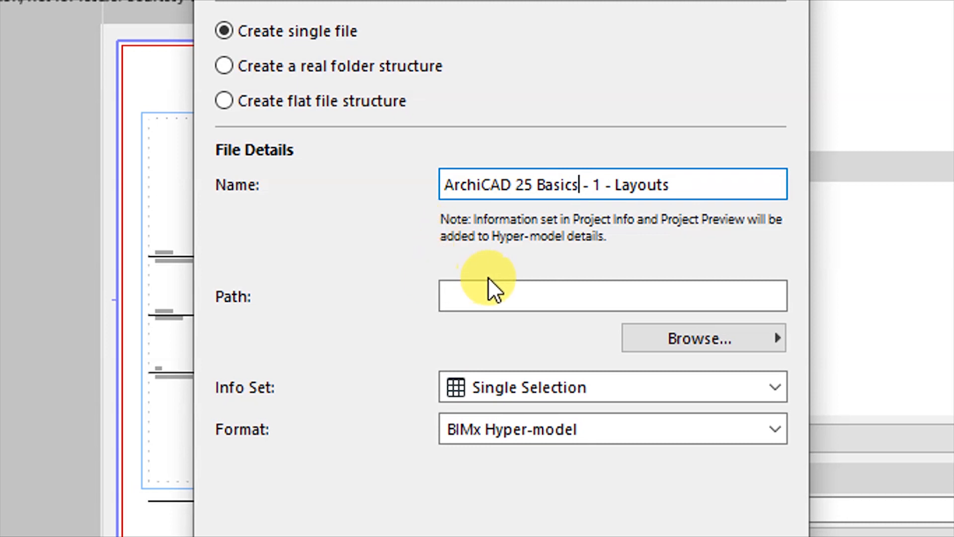
left_click(532, 296)
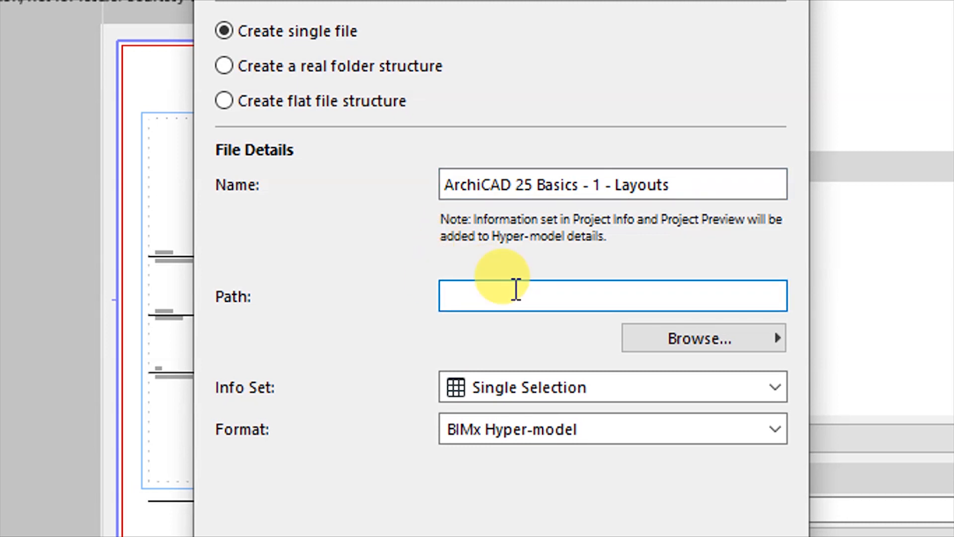
mouse_move(465, 341)
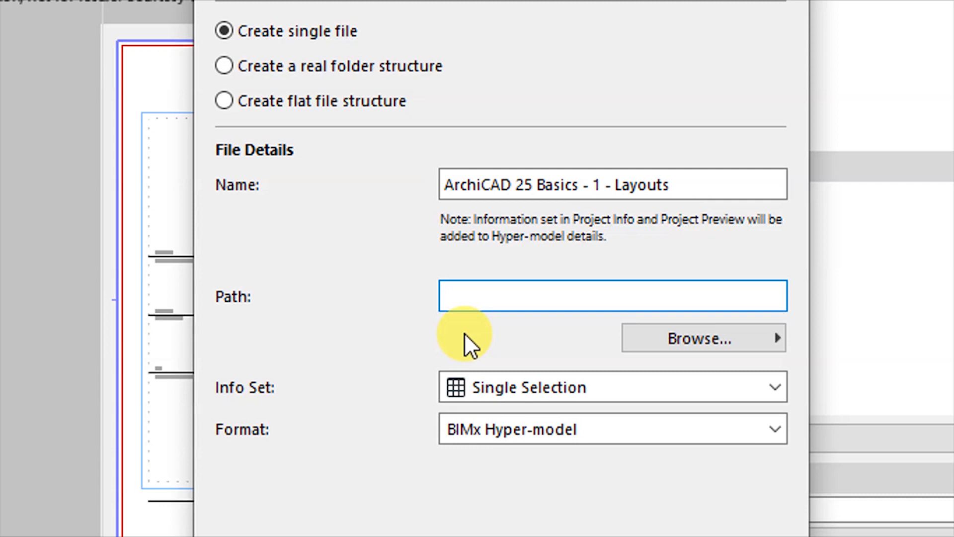
left_click(701, 338)
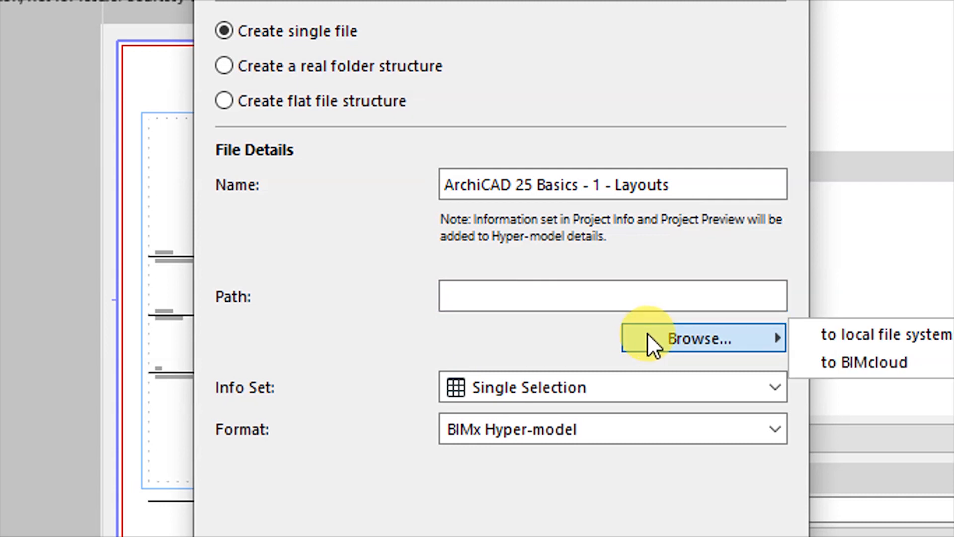
mouse_move(727, 372)
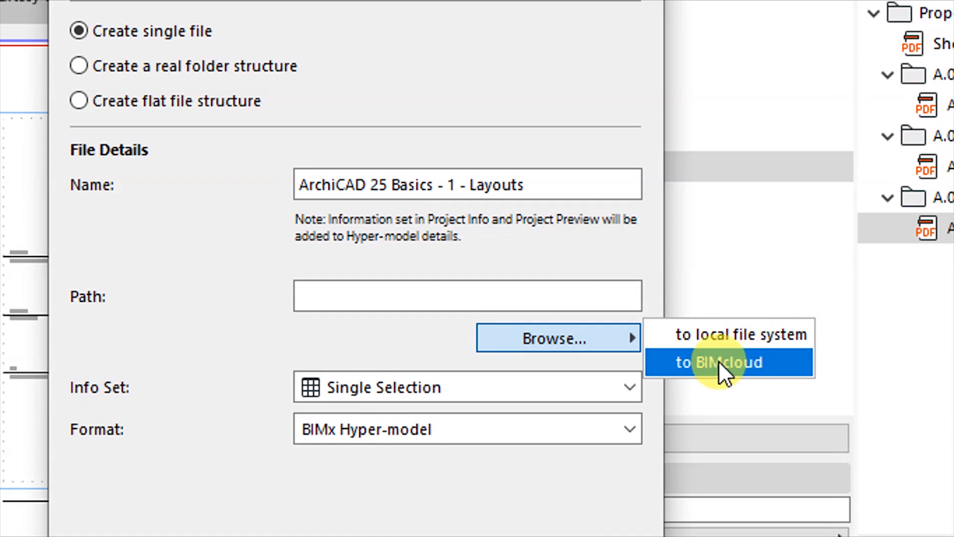
mouse_move(705, 378)
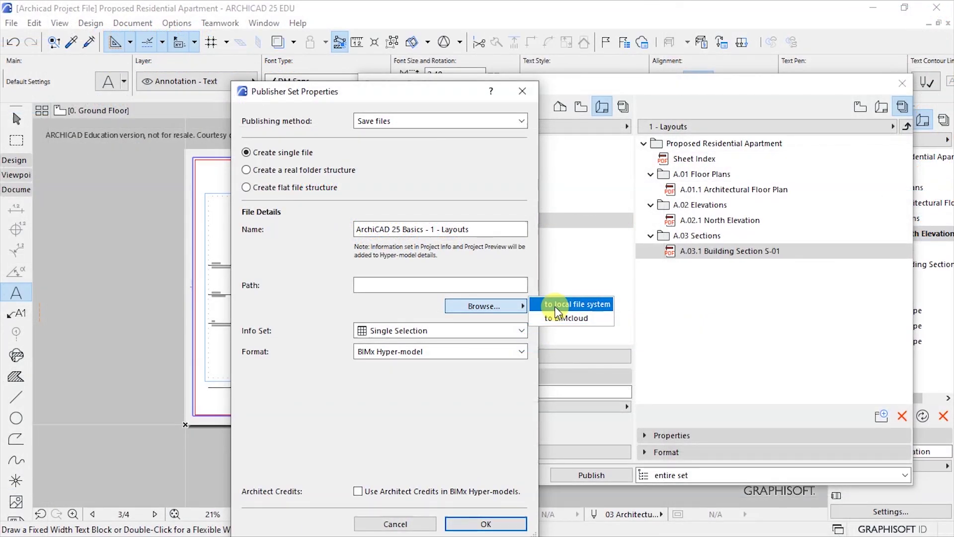
Set the save path to the local ARCHICAD 25 BASICS - UDEMY course folder.
left_click(571, 304)
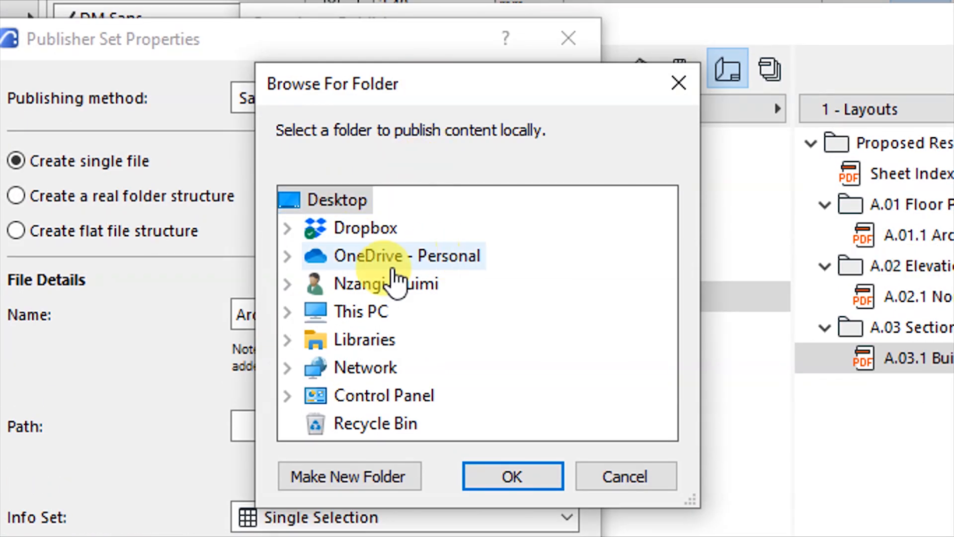
mouse_move(446, 305)
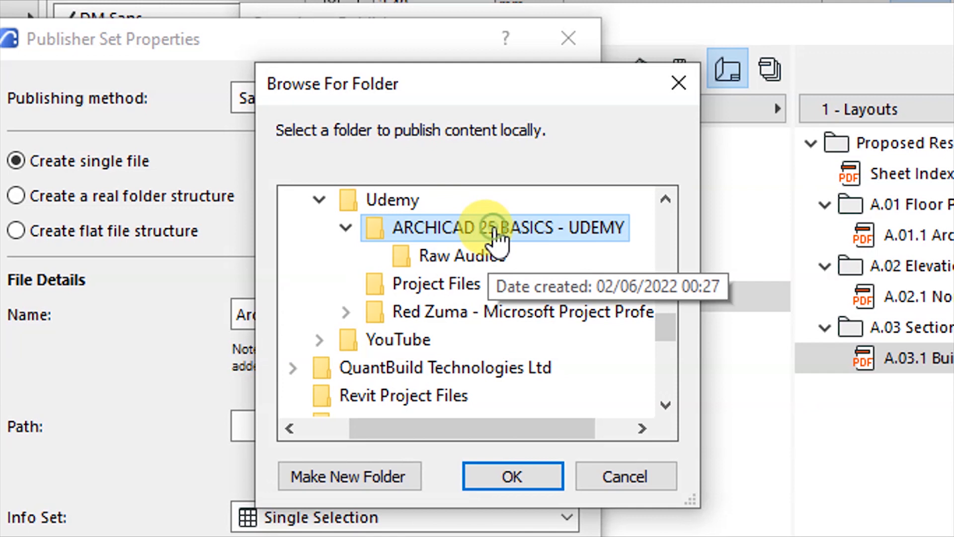
left_click(512, 476)
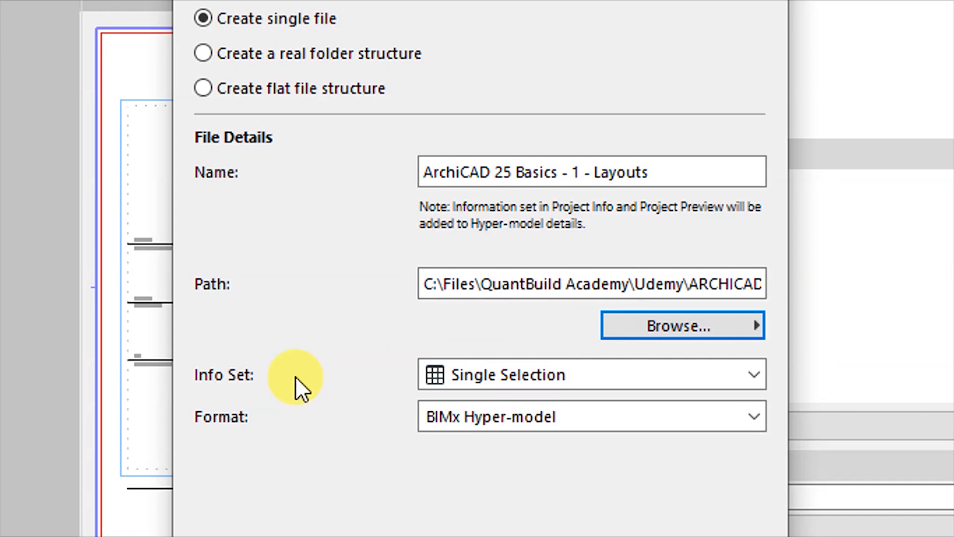
Choose the Single Selection info set for the output.
left_click(751, 374)
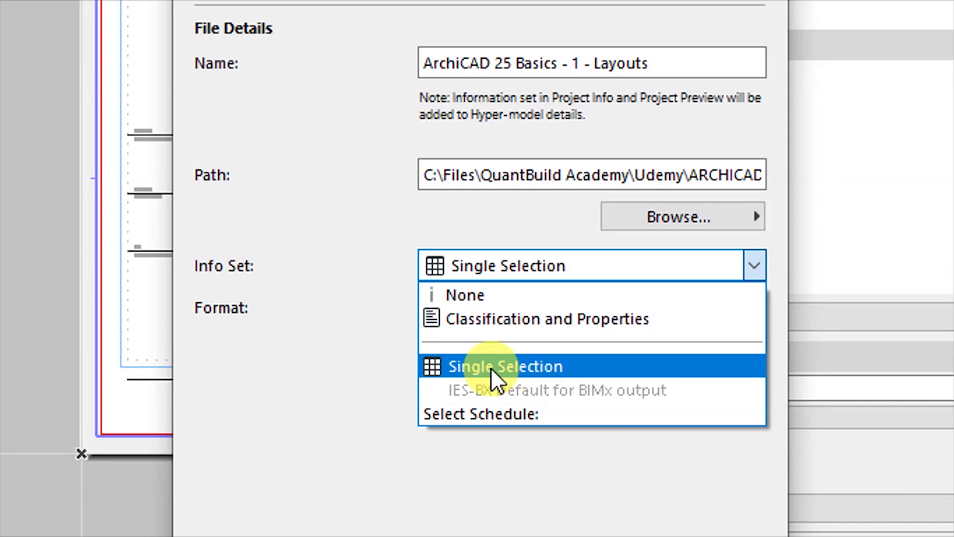
left_click(505, 366)
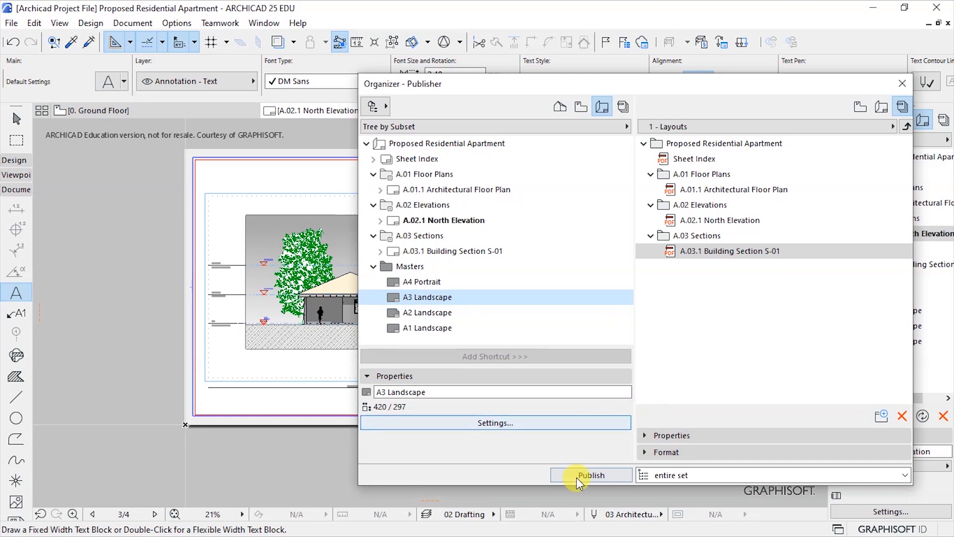
Publish the entire set as 'ArchiCAD 25 Basics - 1 - Layouts' and close the 4/4 report.
left_click(591, 475)
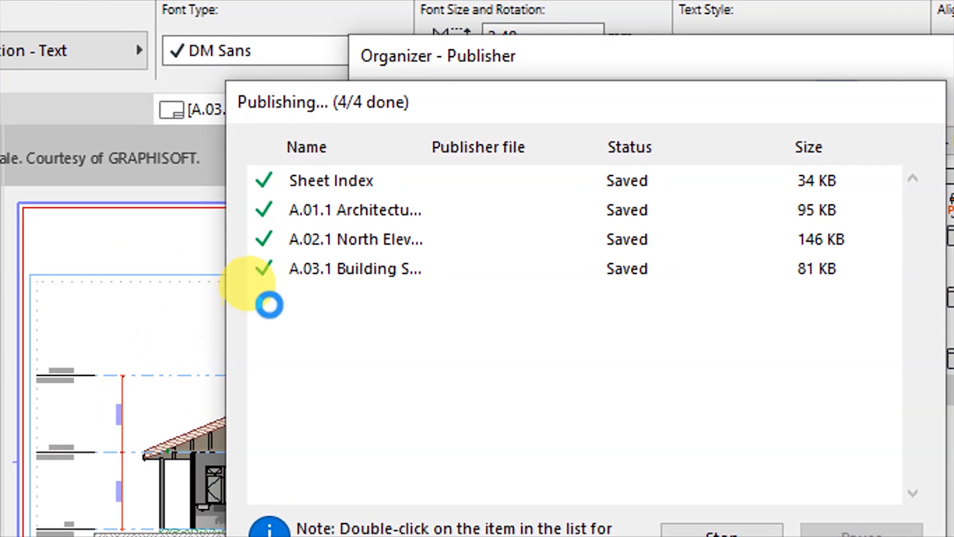
mouse_move(281, 452)
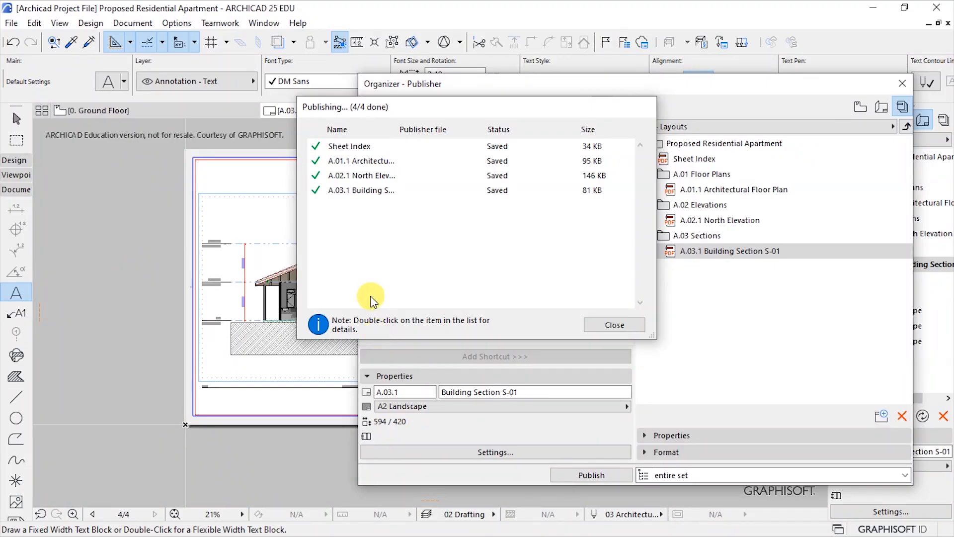
mouse_move(611, 327)
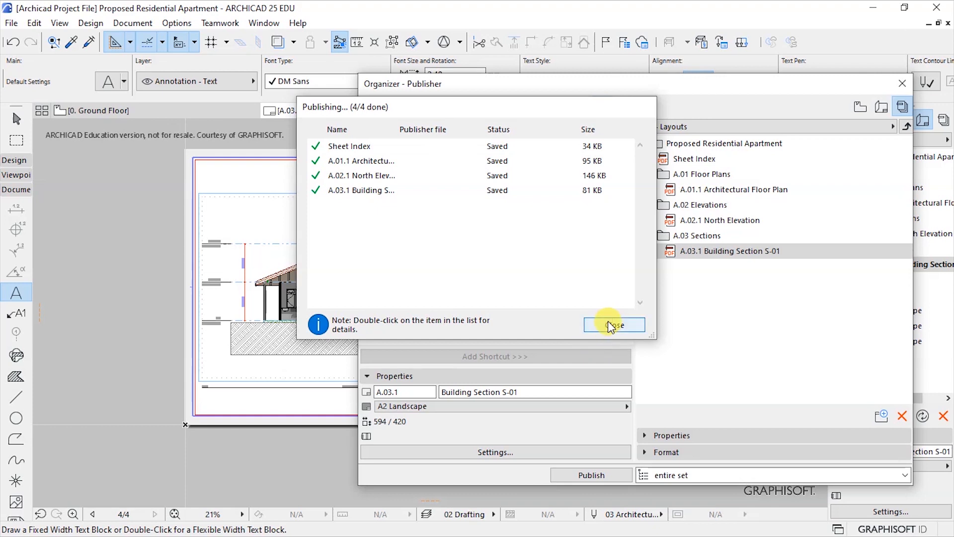
left_click(614, 325)
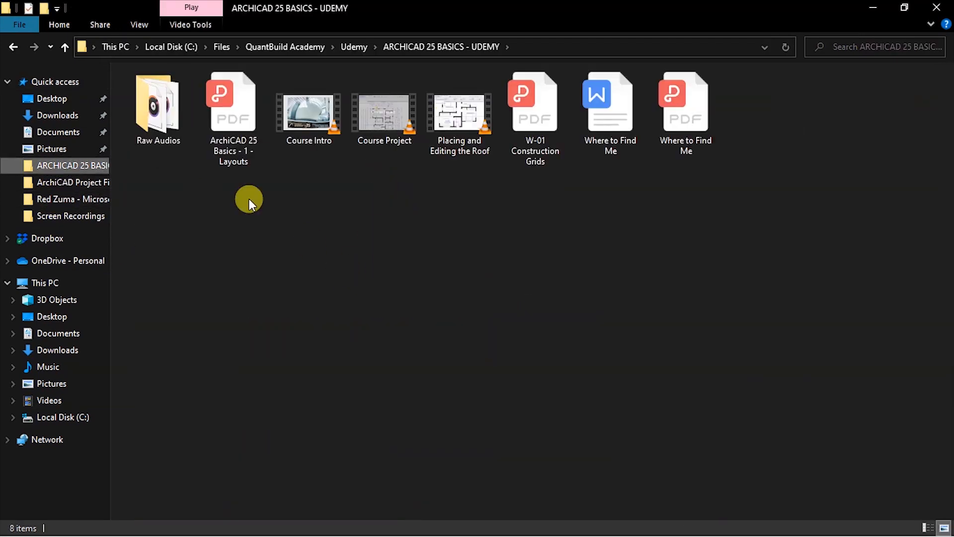
Open 'ArchiCAD 25 Basics - 1 - Layouts' PDF from the course folder.
left_click(230, 104)
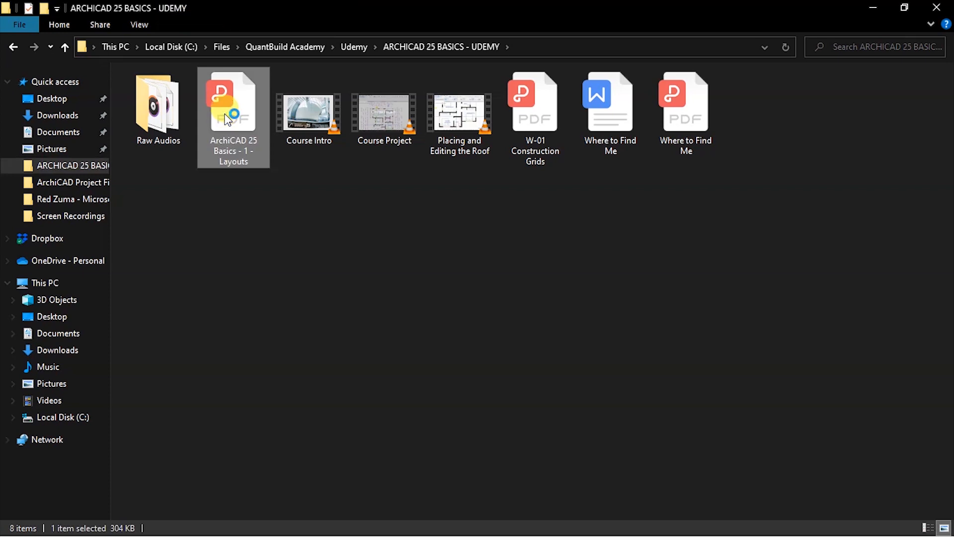
double_click(232, 104)
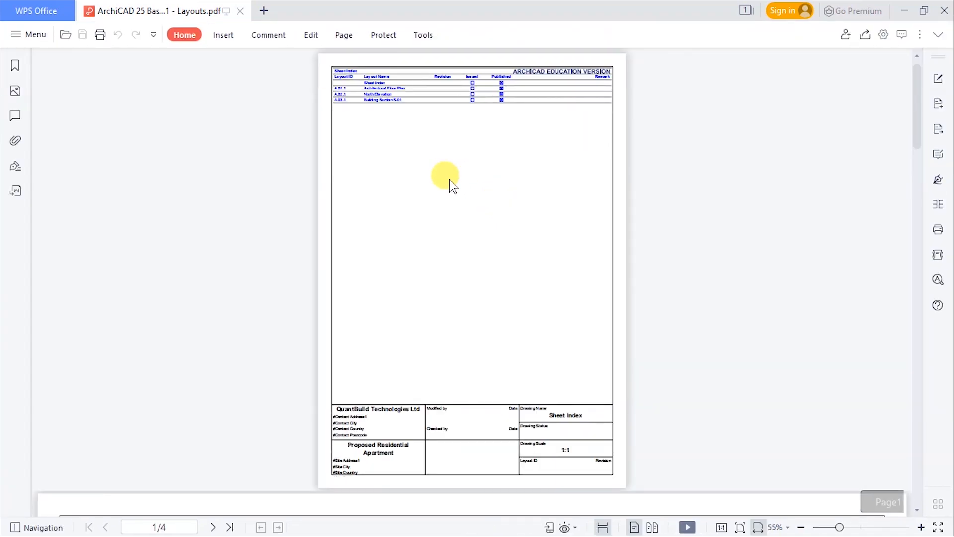
mouse_move(455, 64)
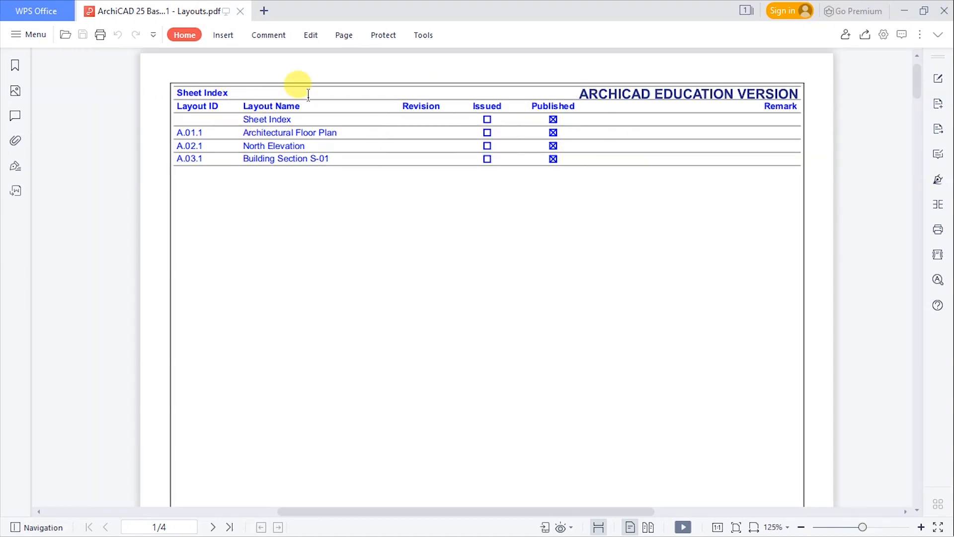
Scroll from the Sheet Index through the floor plan to the North Elevation page.
scroll("down", 3)
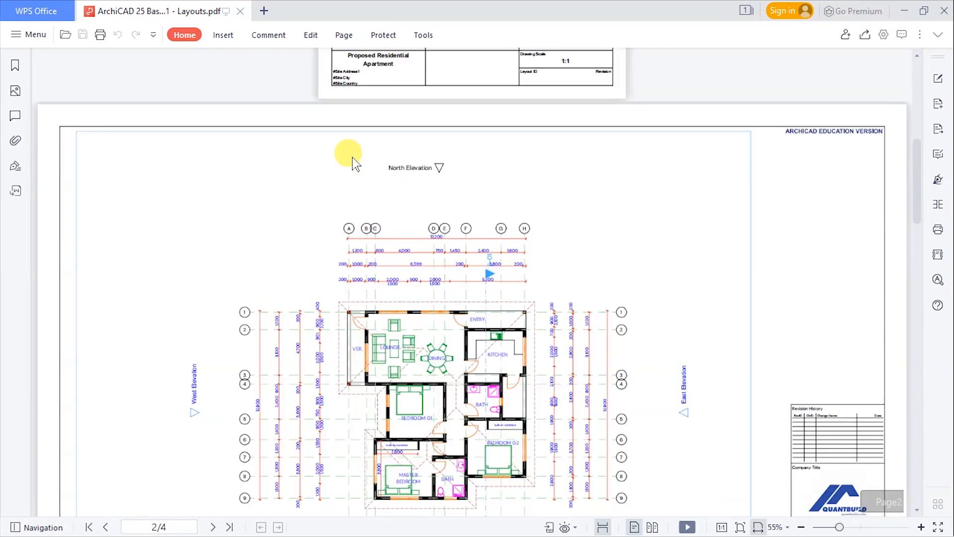
scroll("down", 3)
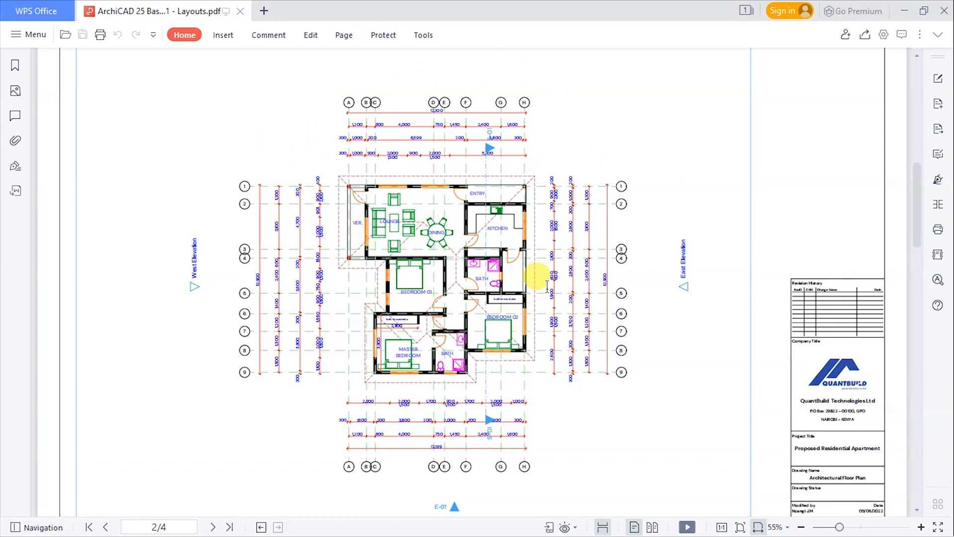
left_click(214, 527)
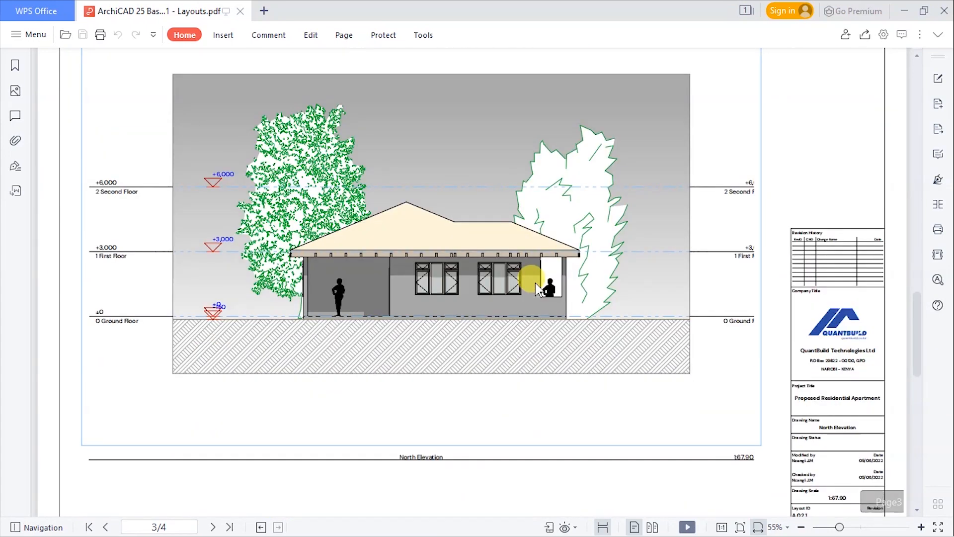
scroll("down", 3)
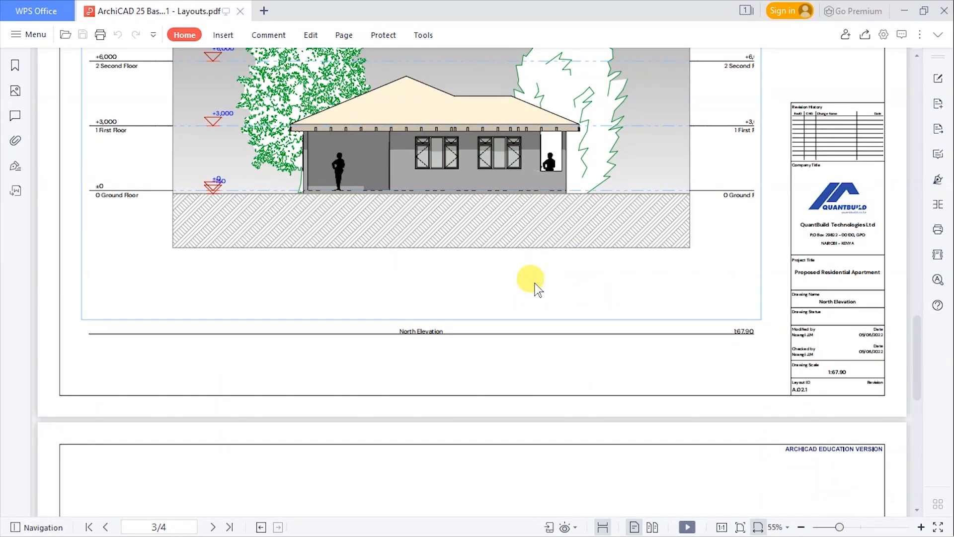
scroll("down", 3)
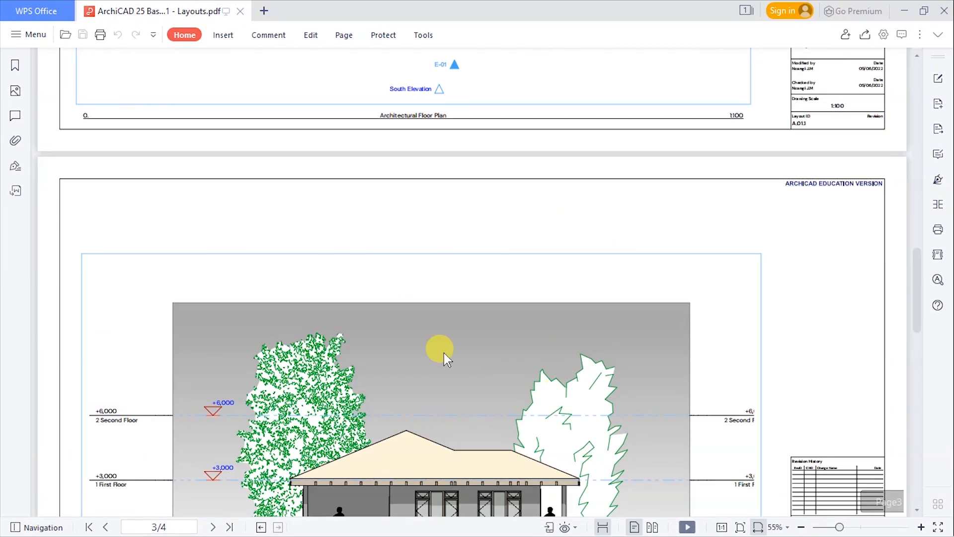
scroll("down", 3)
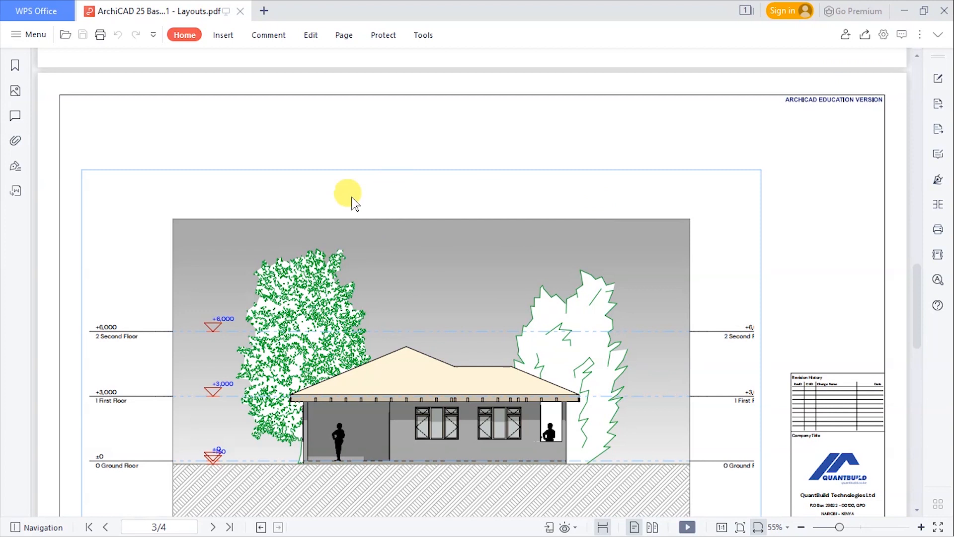
mouse_move(398, 194)
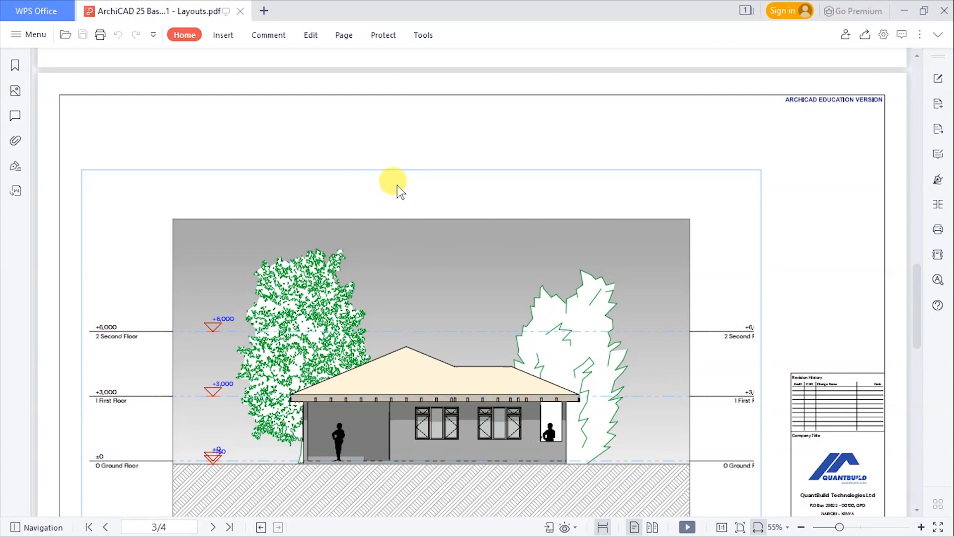
mouse_move(907, 18)
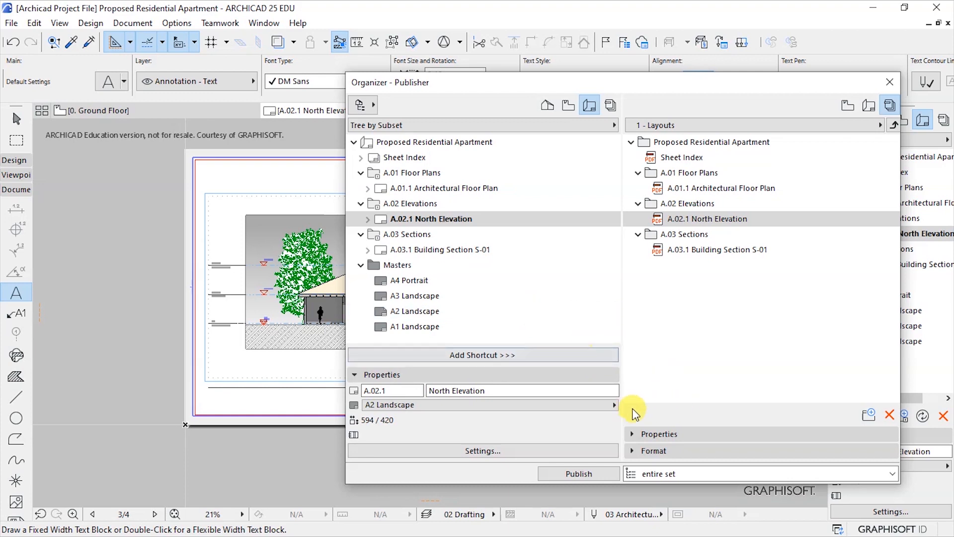
mouse_move(649, 413)
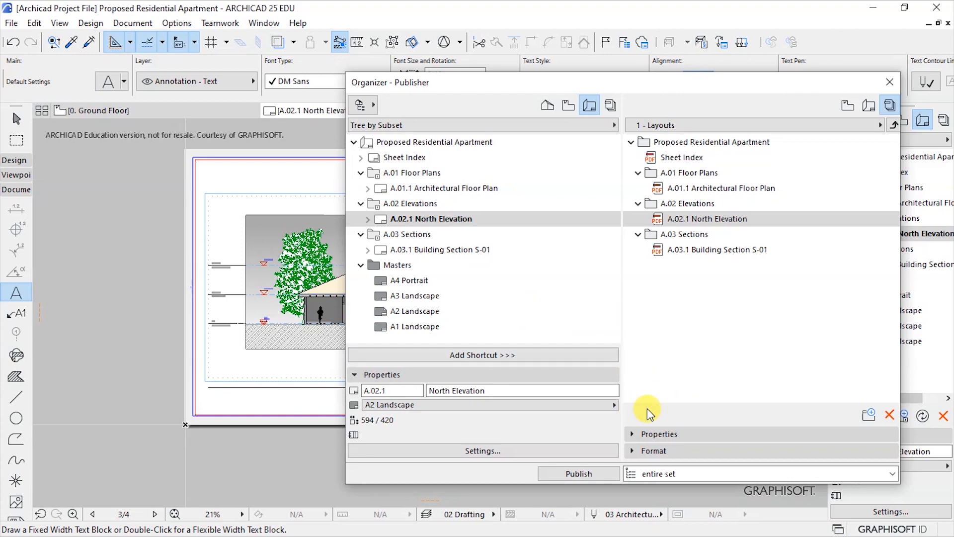
Review the item's PDF output format and document options, leaving them unchanged.
left_click(658, 434)
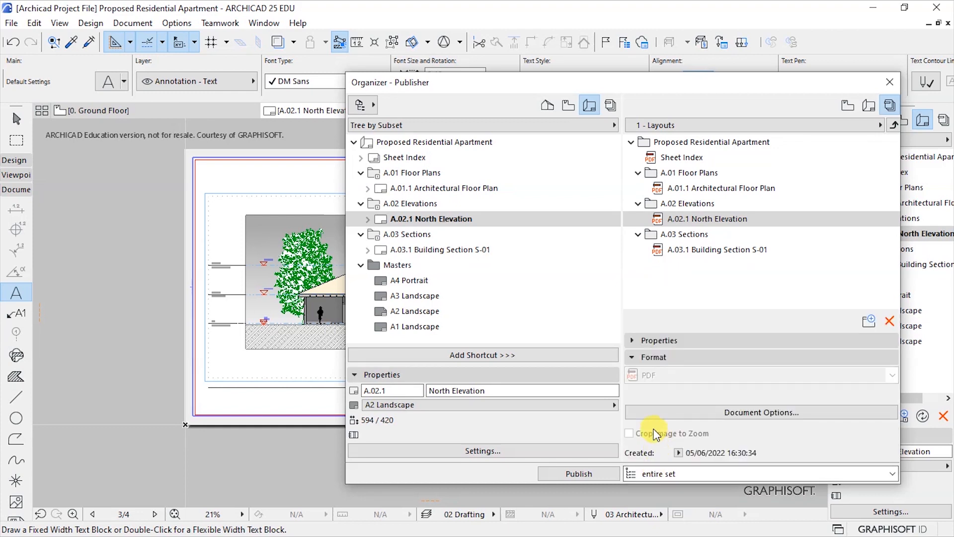
left_click(761, 412)
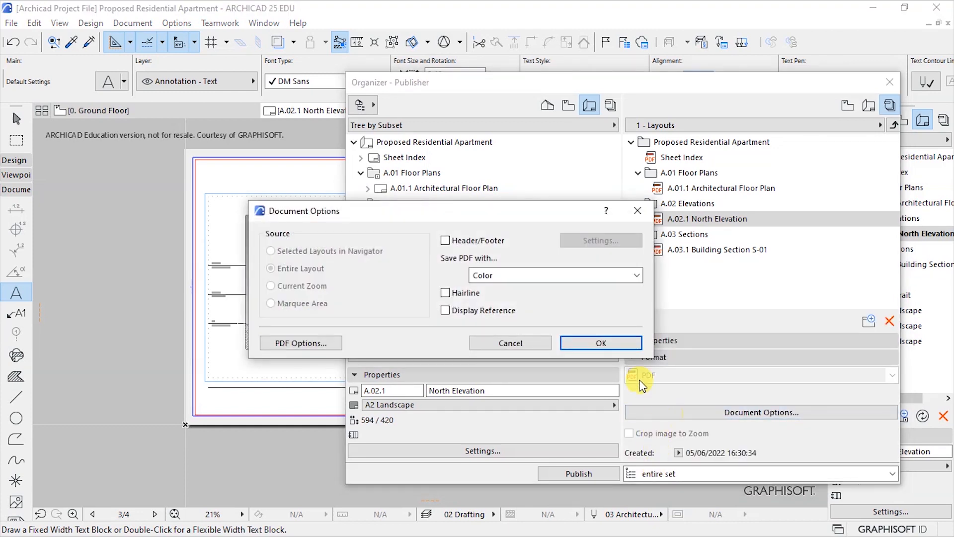
mouse_move(466, 297)
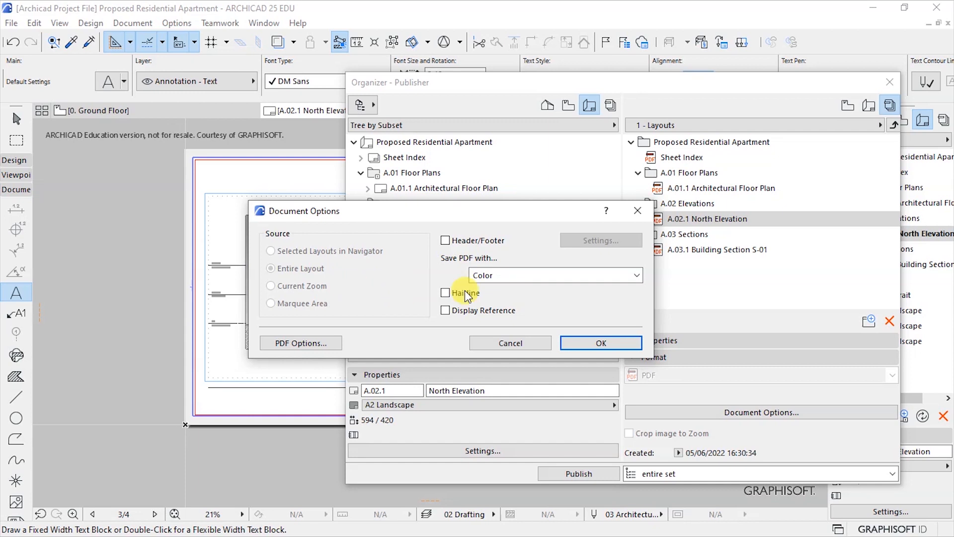
left_click(555, 275)
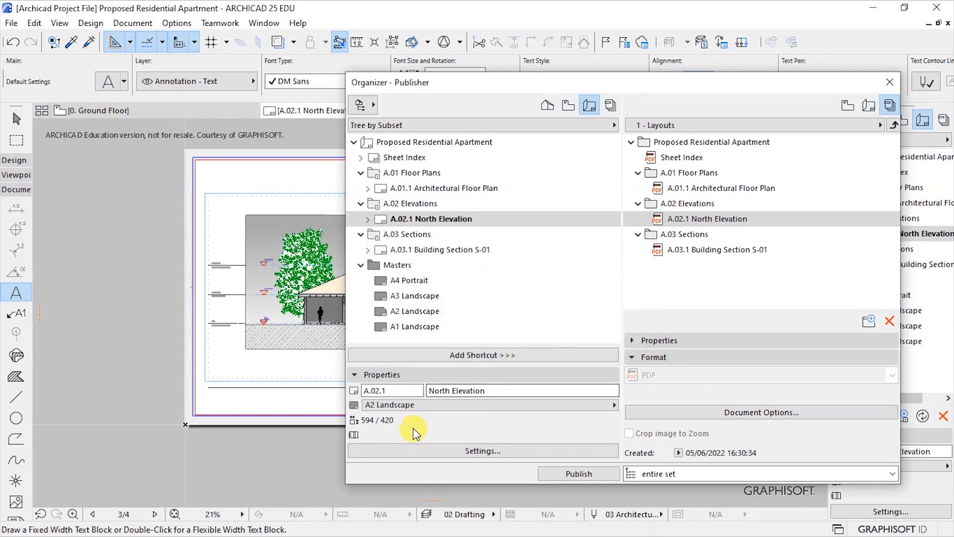
Set Building Section S-01 and the floor plan to black-and-white PDF, then publish the set.
left_click(717, 249)
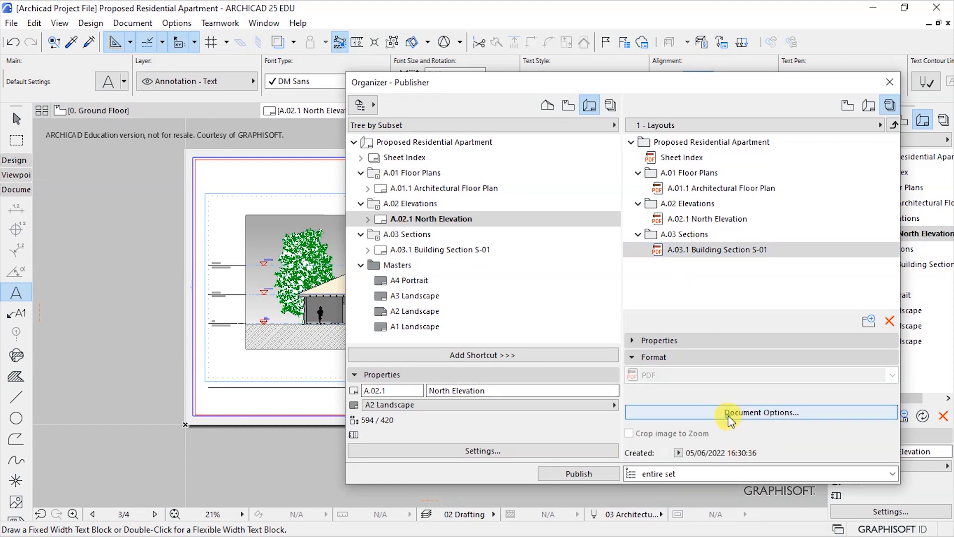
left_click(762, 412)
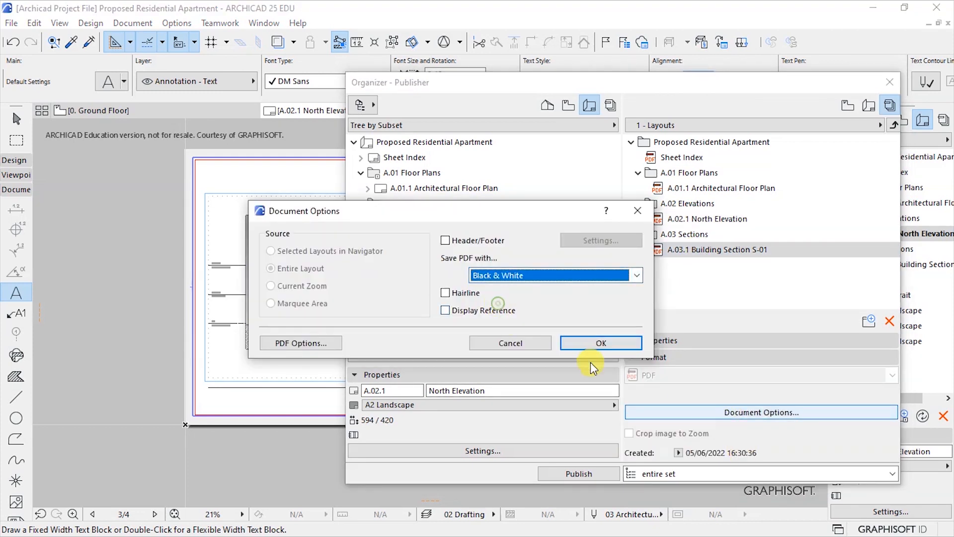
left_click(601, 343)
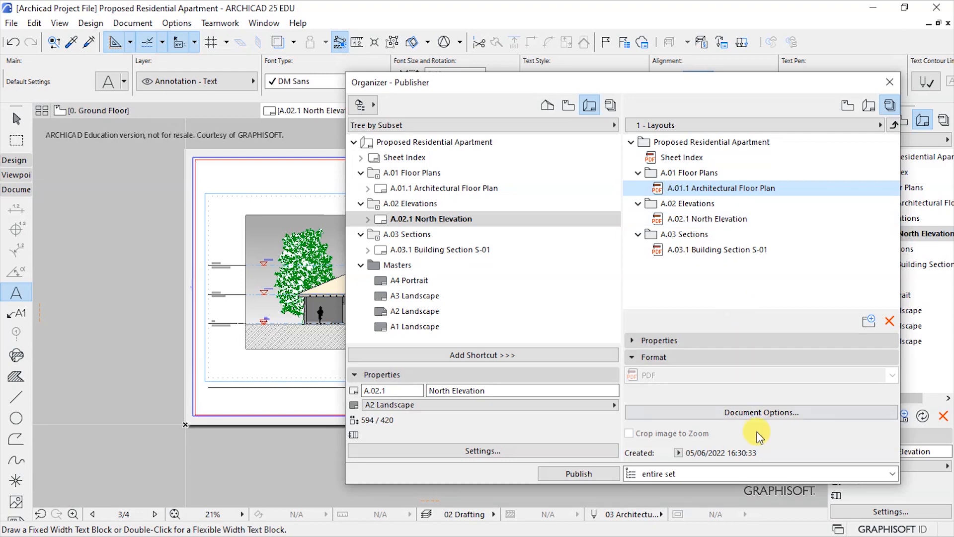
left_click(760, 412)
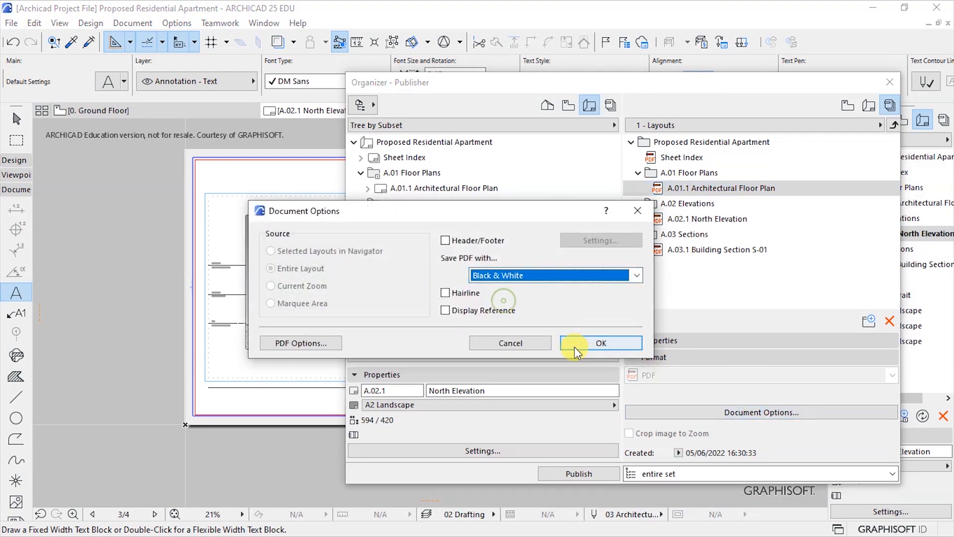
left_click(601, 343)
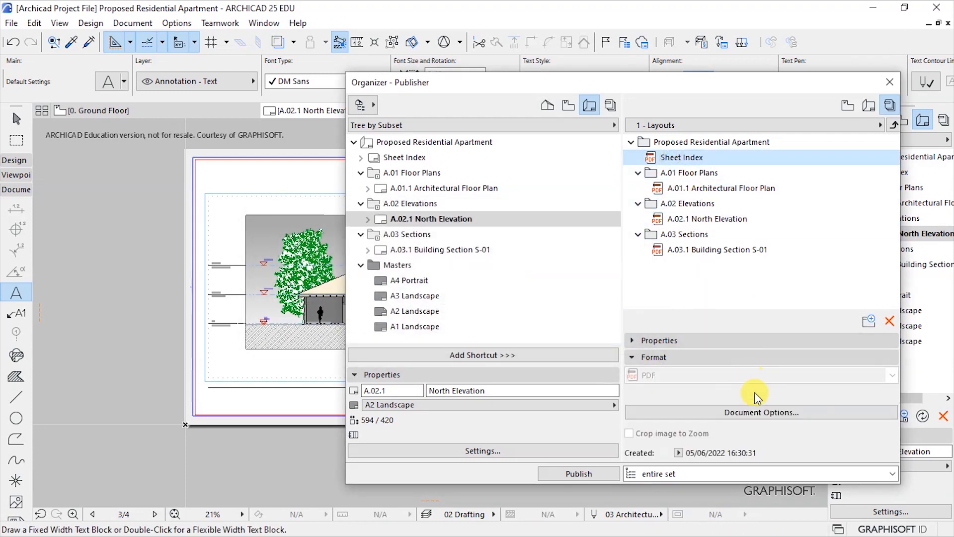
left_click(762, 413)
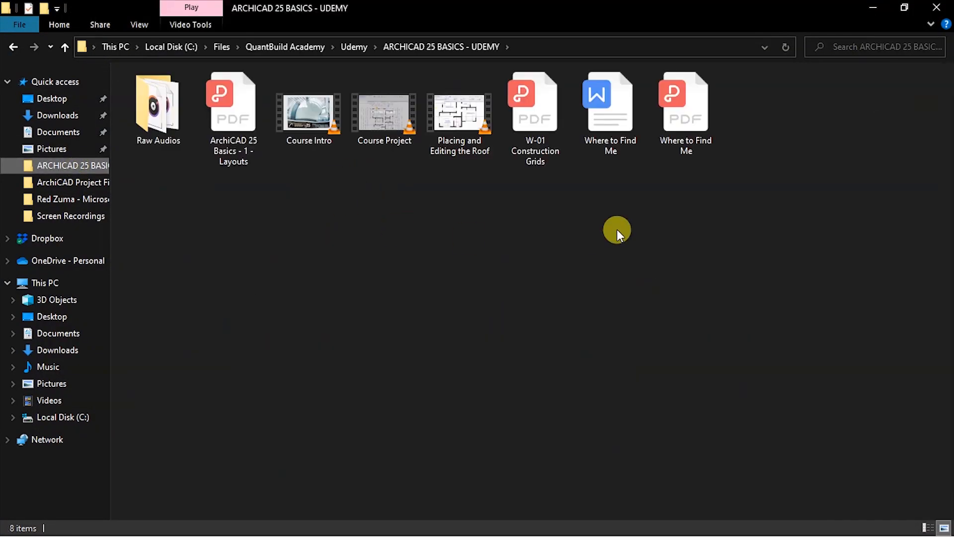
Open the newly published Layouts PDF and scroll to its floor plan page.
double_click(231, 101)
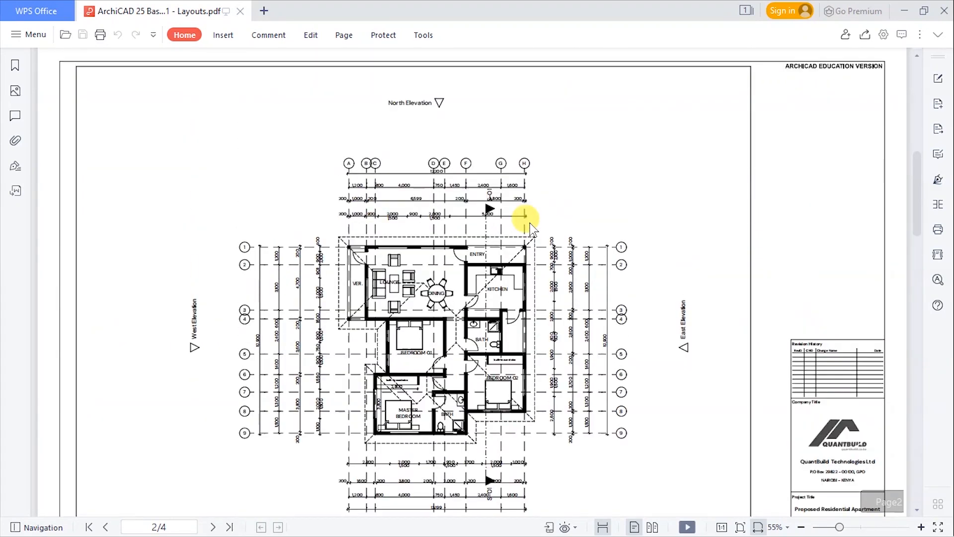
scroll("down", 3)
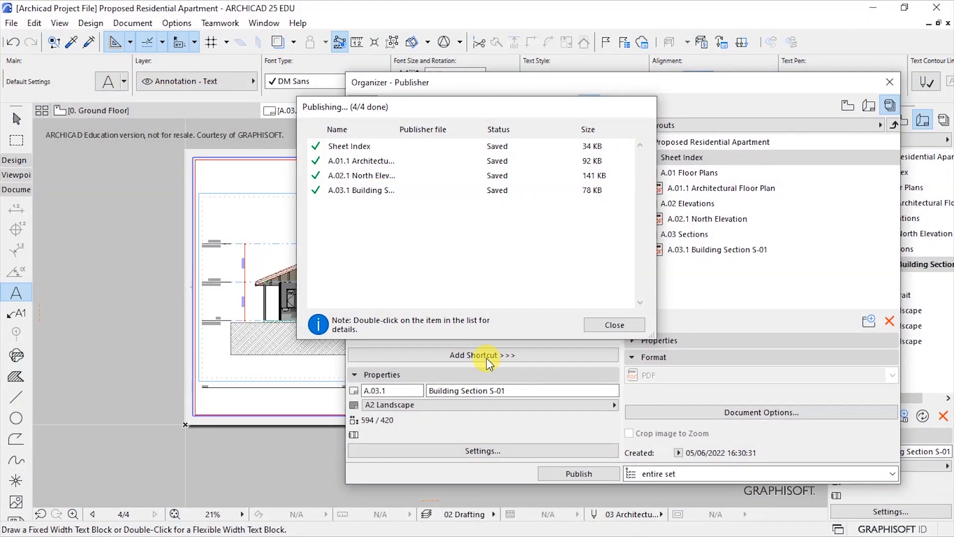
Close the report and change the Layouts set's output format from PDF to BIMx Hyper-model.
left_click(614, 325)
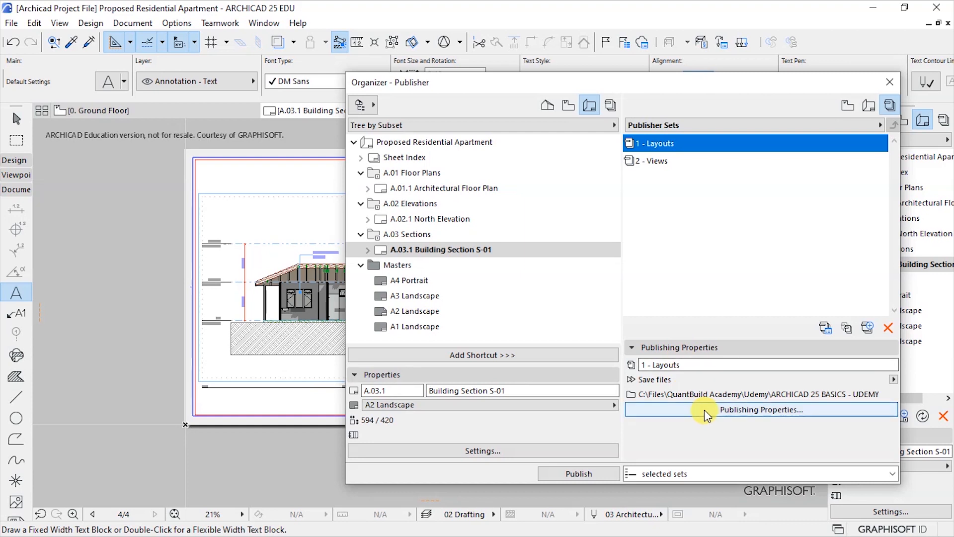
left_click(761, 409)
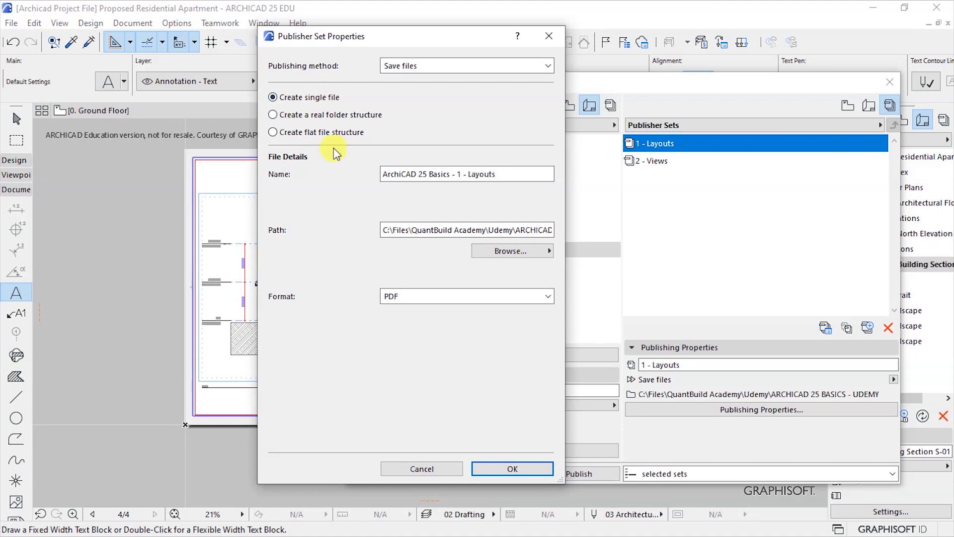
left_click(548, 296)
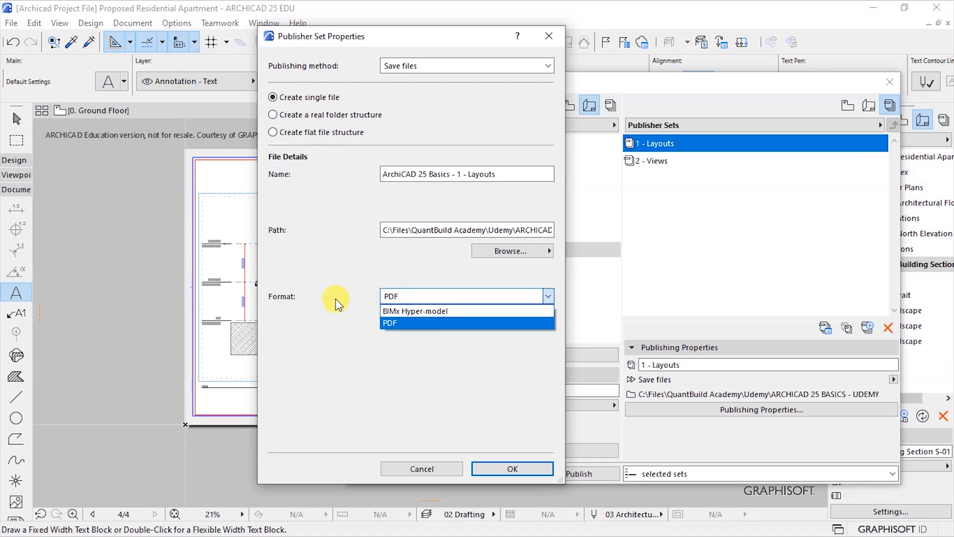
left_click(390, 323)
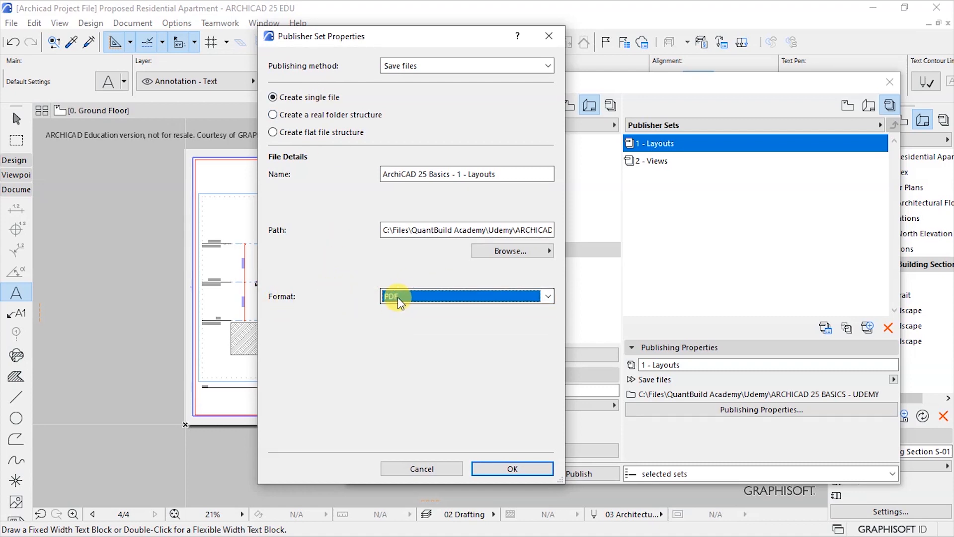
left_click(547, 296)
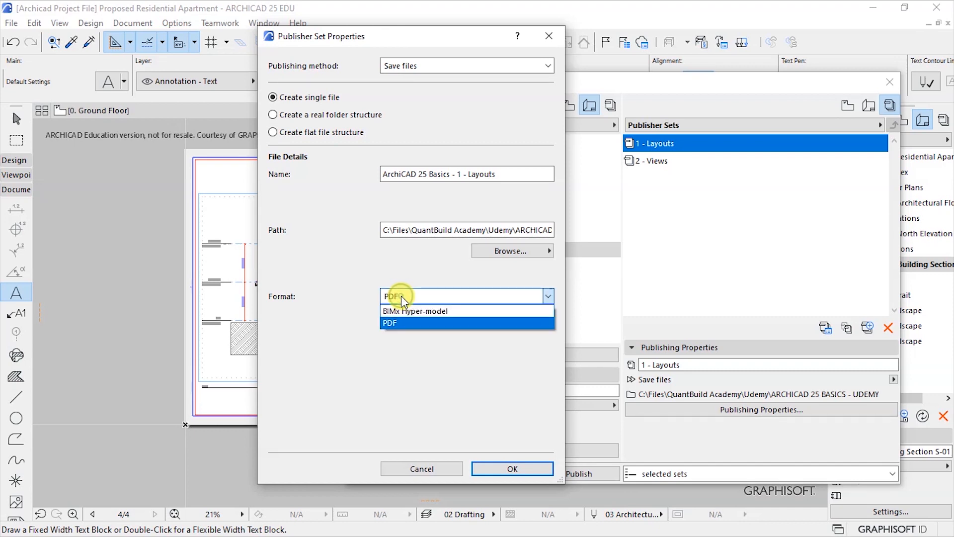
left_click(414, 311)
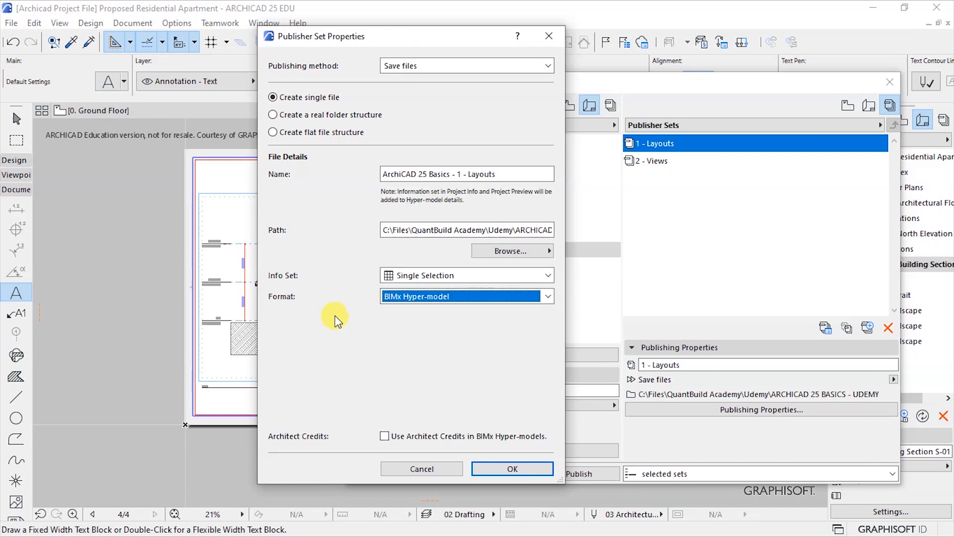
mouse_move(455, 286)
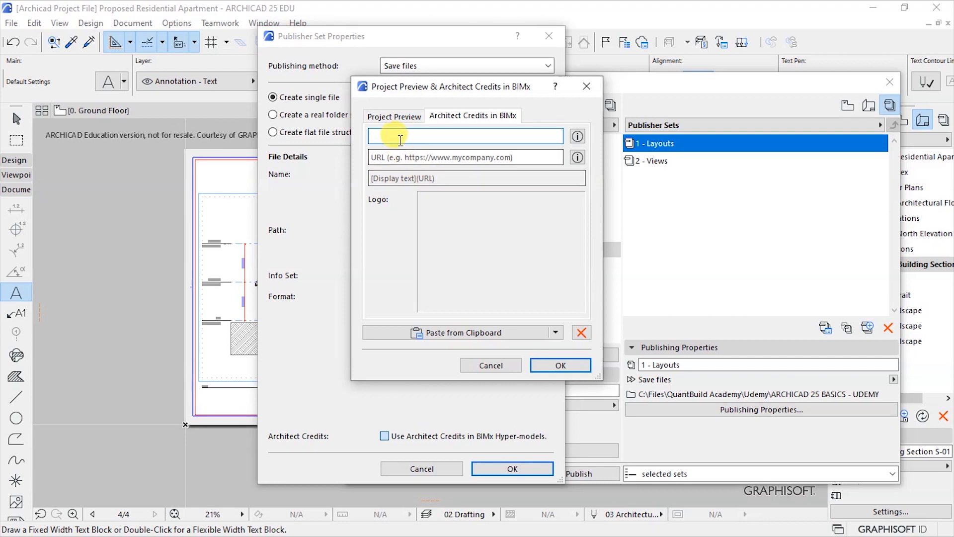
Enter the architect's name and 'QuantBuild Technologies Ltd' as credits, confirming both dialogs.
type("N")
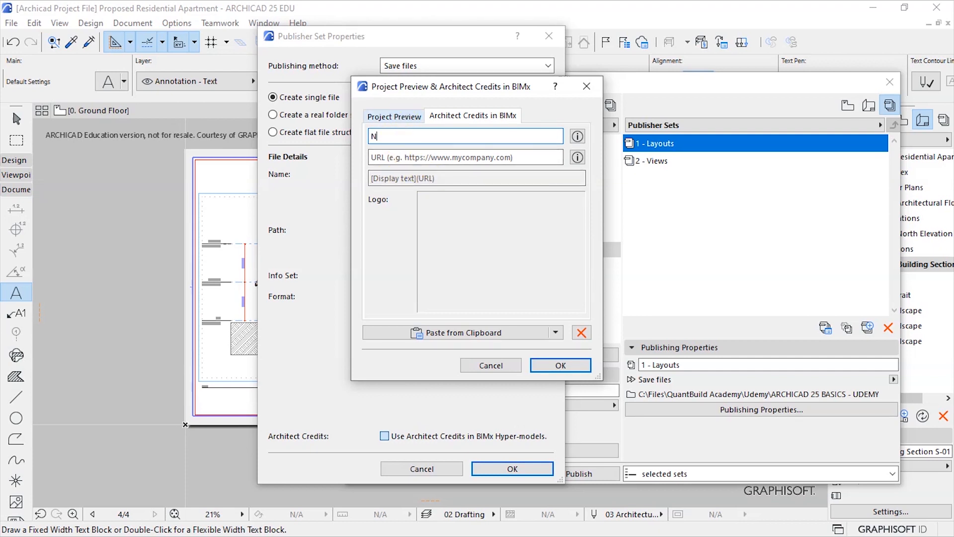
type("zangi")
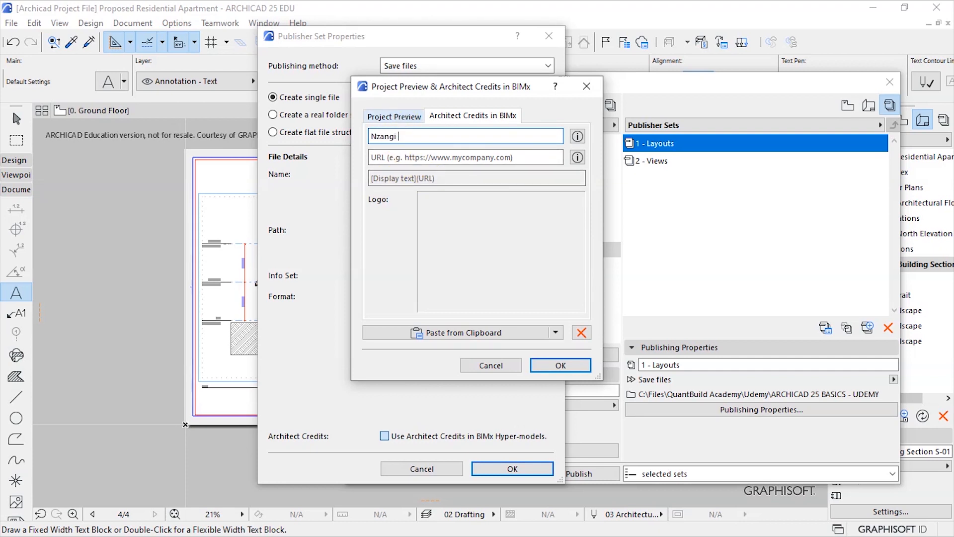
type("Muimi")
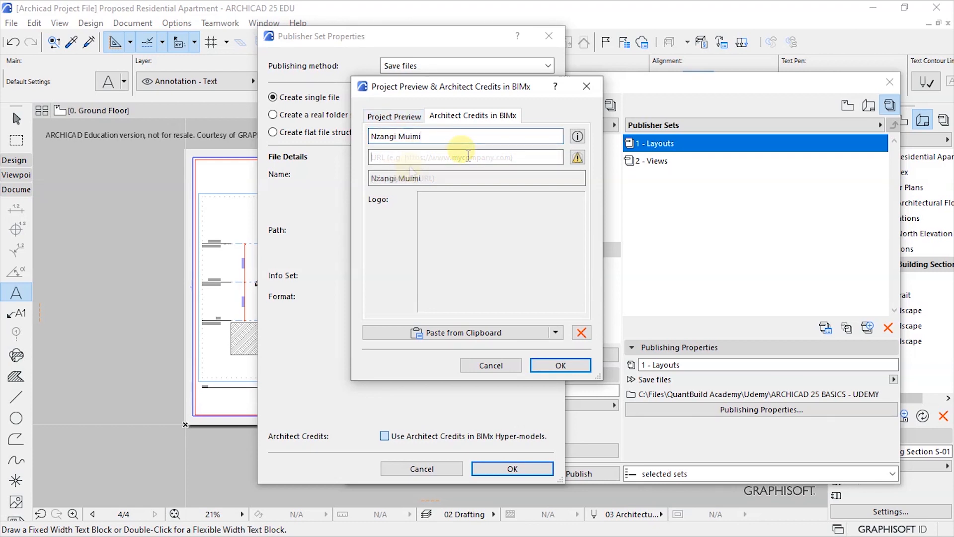
type("QuantBuild T")
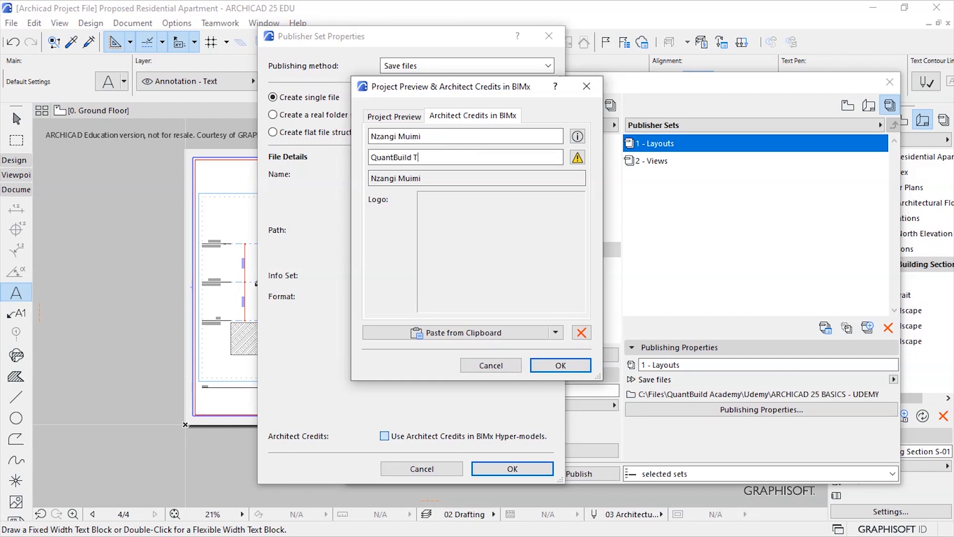
type("echnologie")
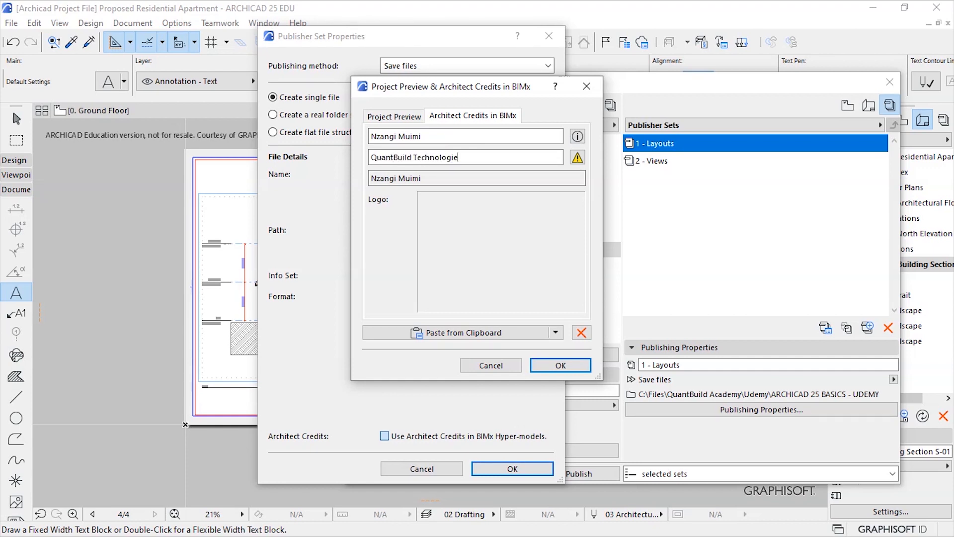
type("s ITD")
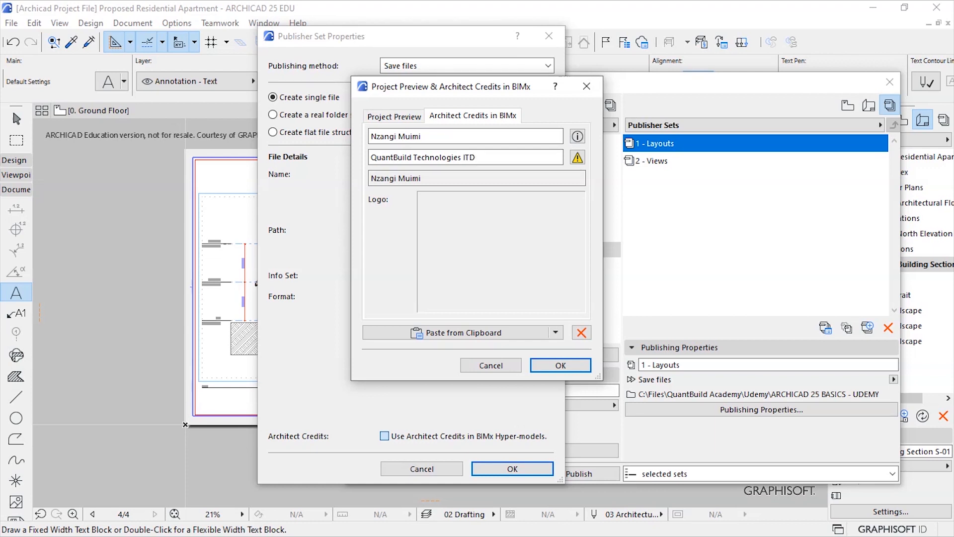
left_click(465, 157)
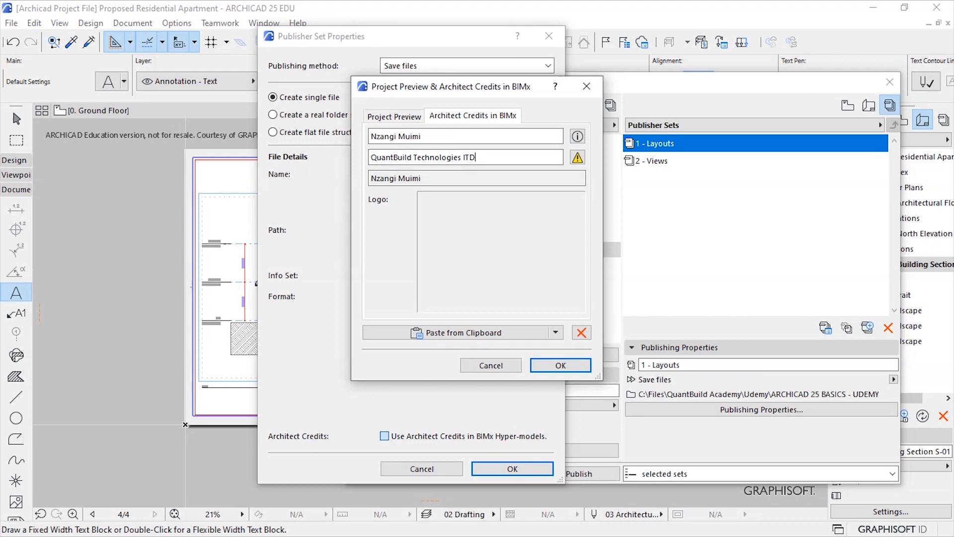
key("BackSpace")
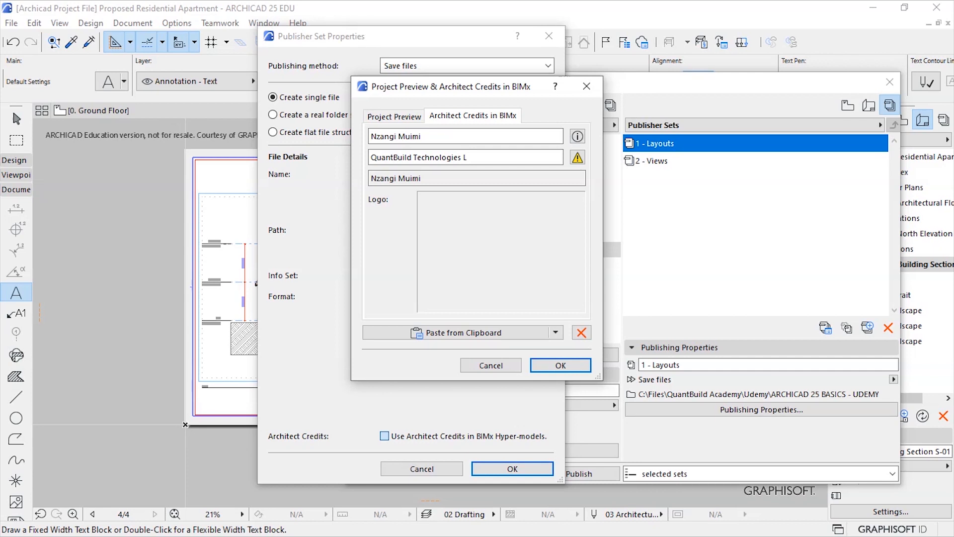
type("td")
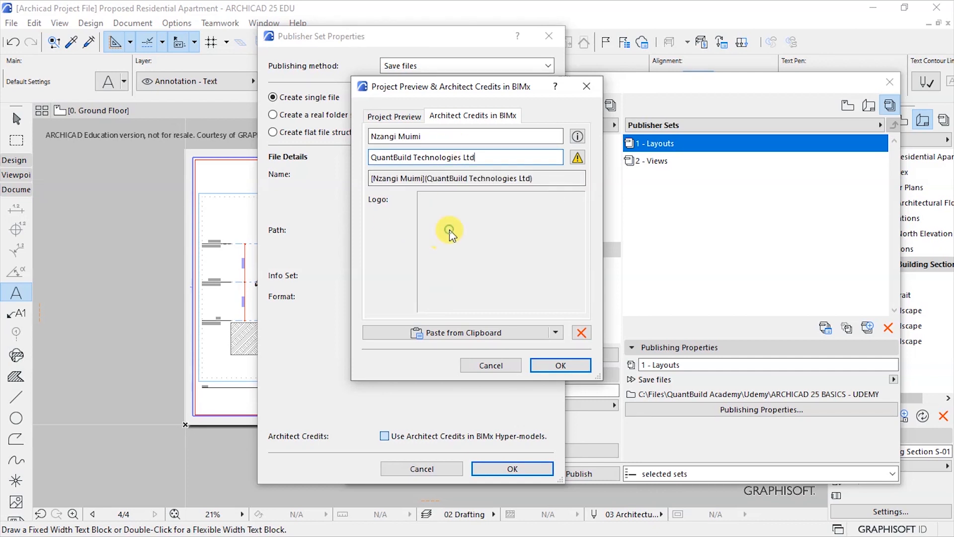
left_click(560, 365)
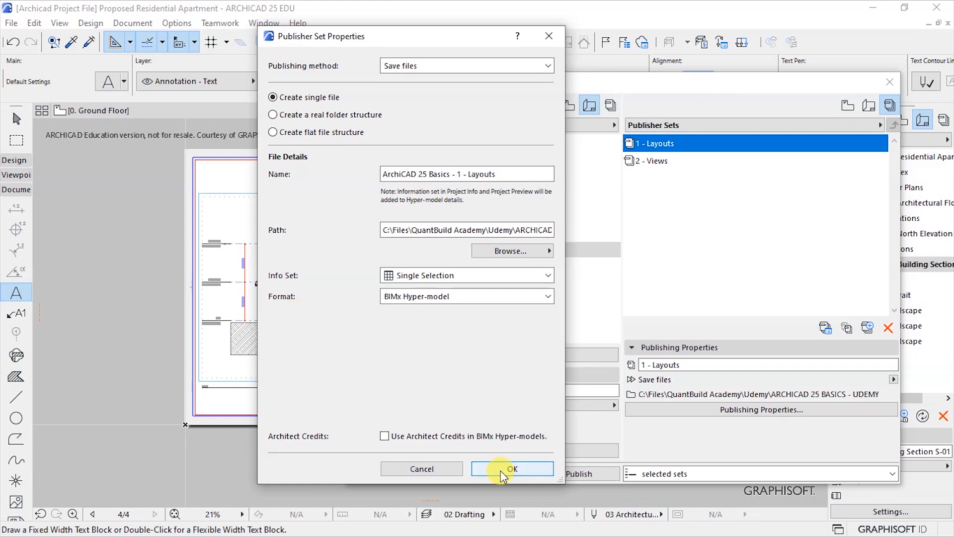
left_click(513, 468)
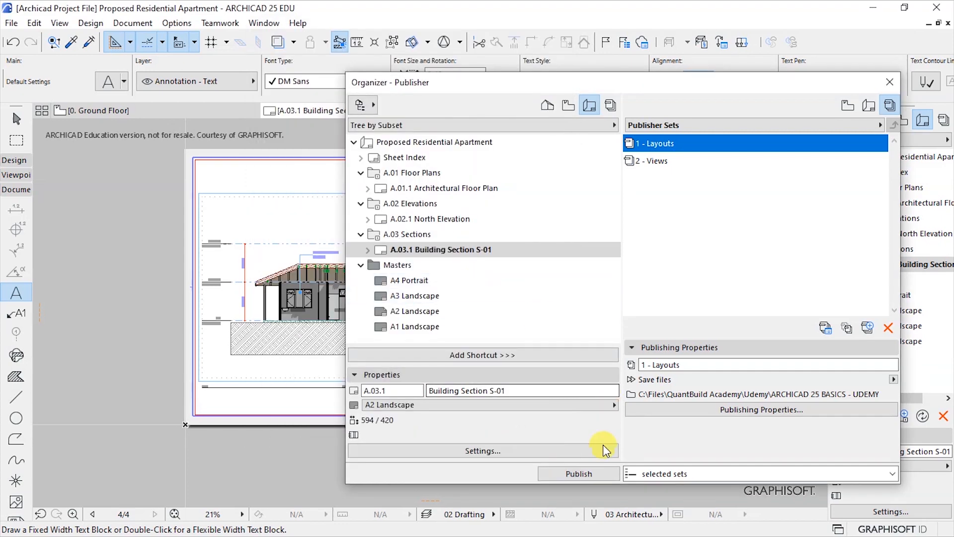
Publish the selected Layouts set as BIMx and close the 6/6 completed report.
left_click(578, 474)
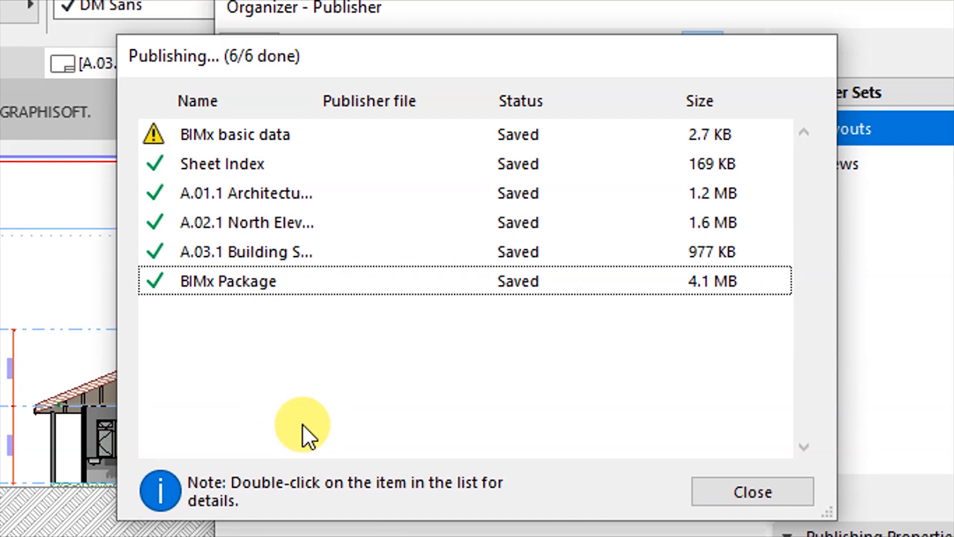
mouse_move(324, 425)
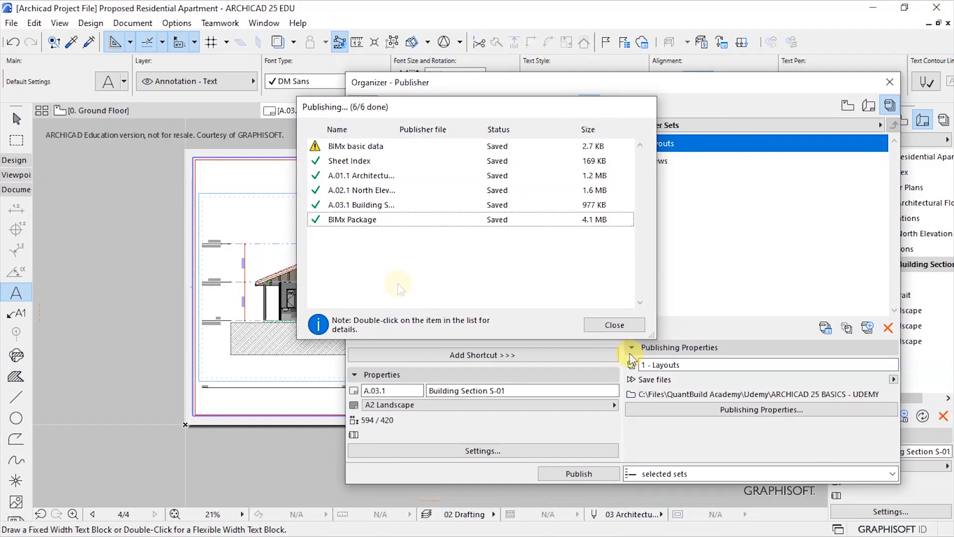
left_click(614, 325)
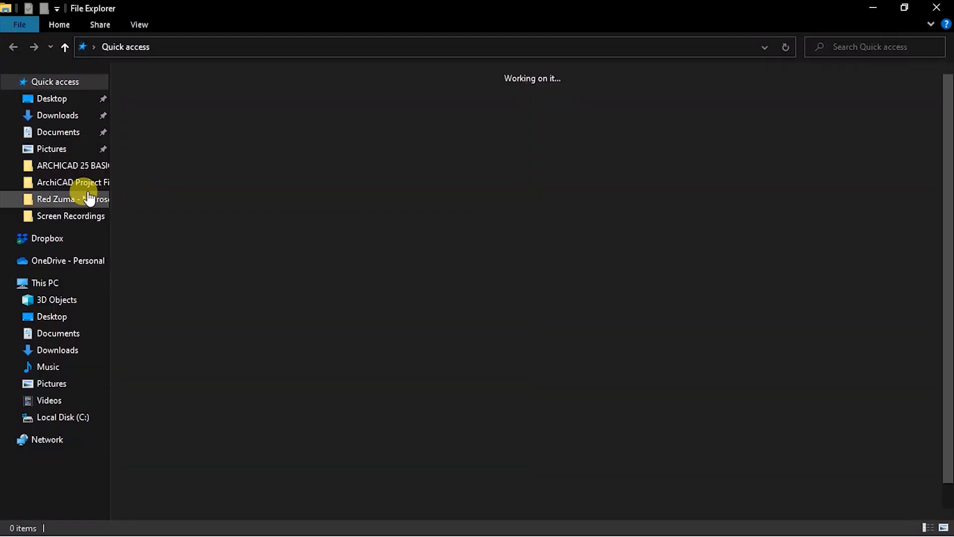
Open the ARCHICAD 25 BASICS folder and the published Layouts BIMx file.
double_click(65, 166)
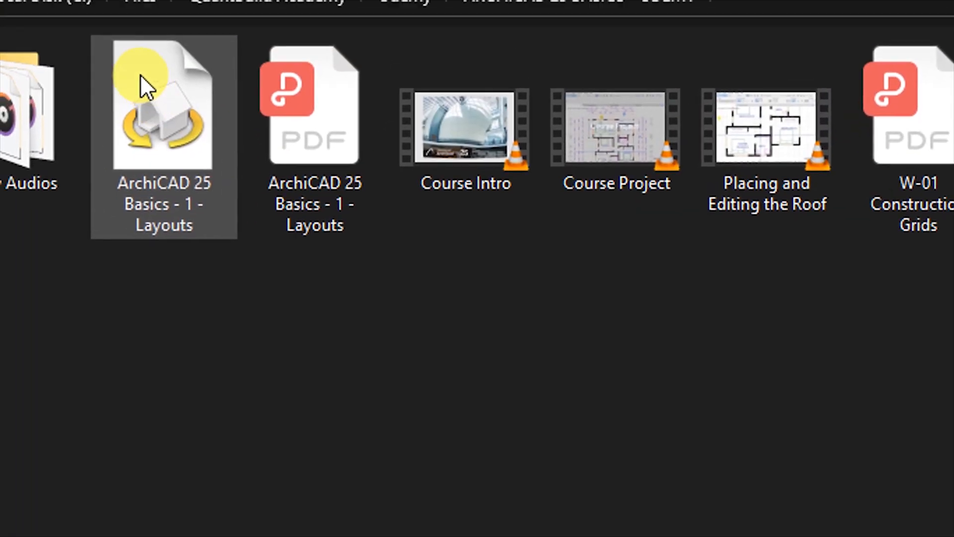
double_click(150, 100)
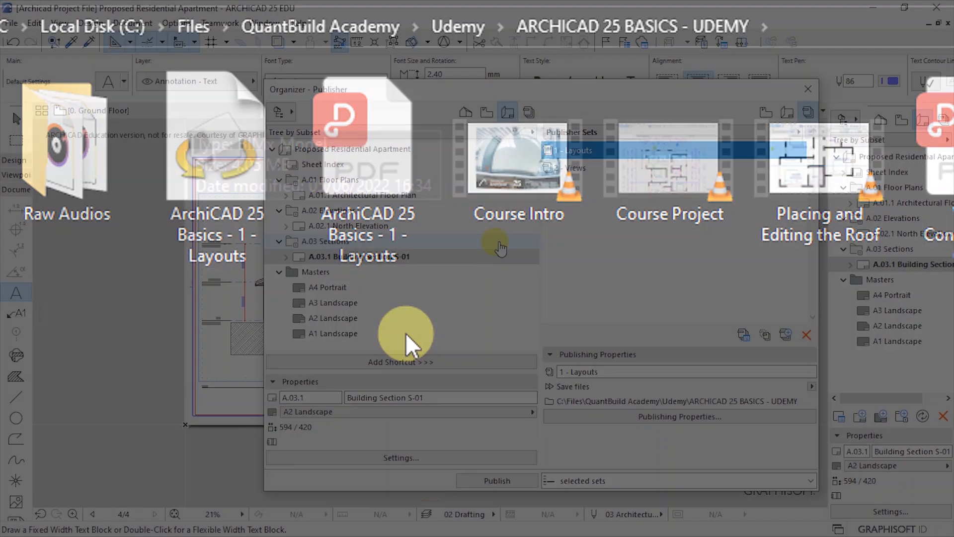